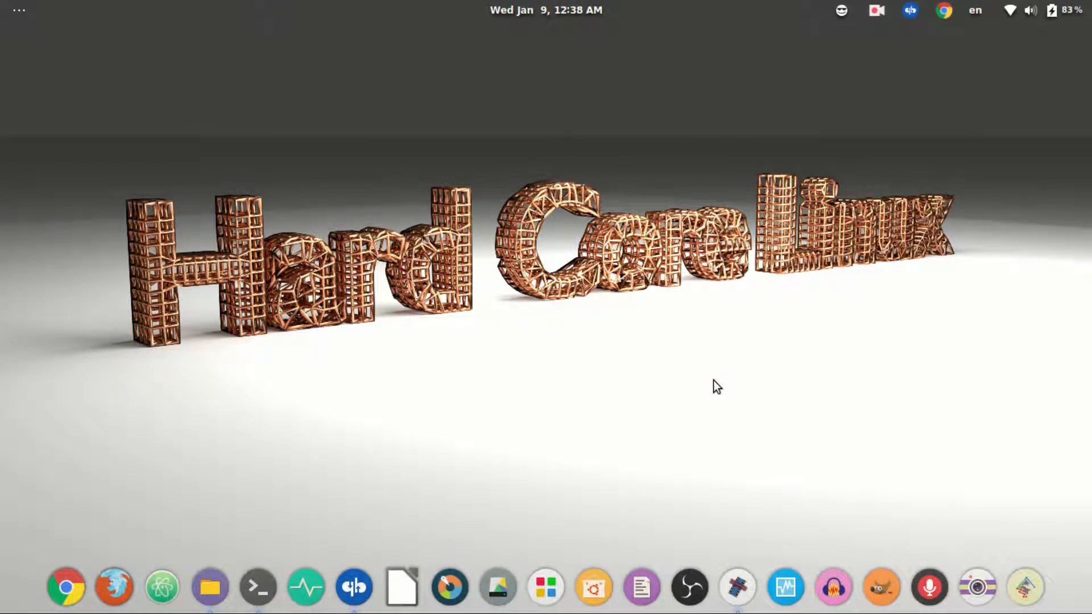
- Open a terminal from the dock and run pwd, which prints /home/nil
click(257, 586)
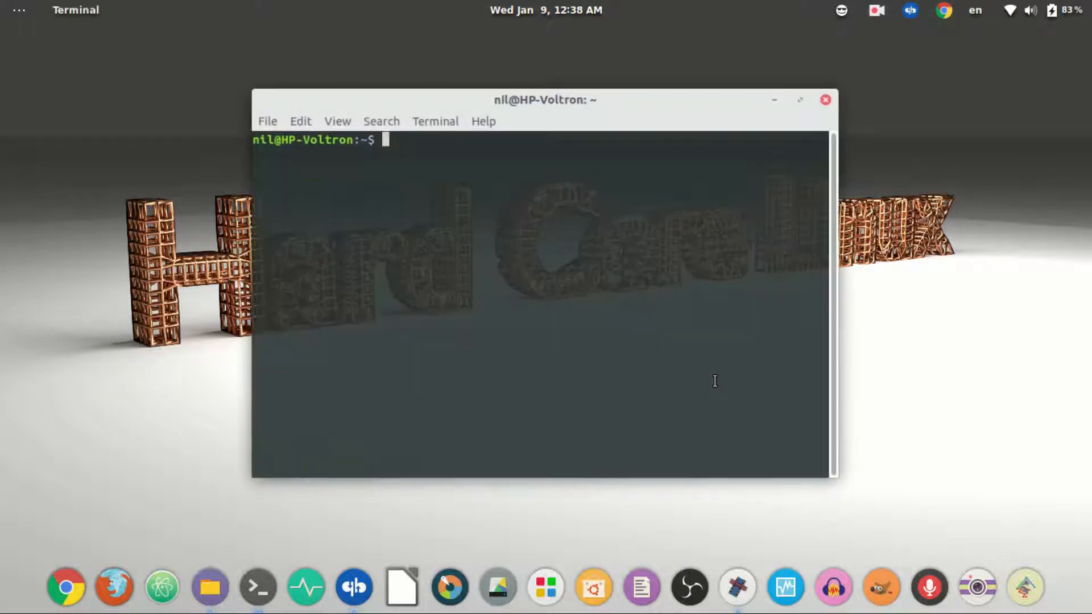
text(pwd)
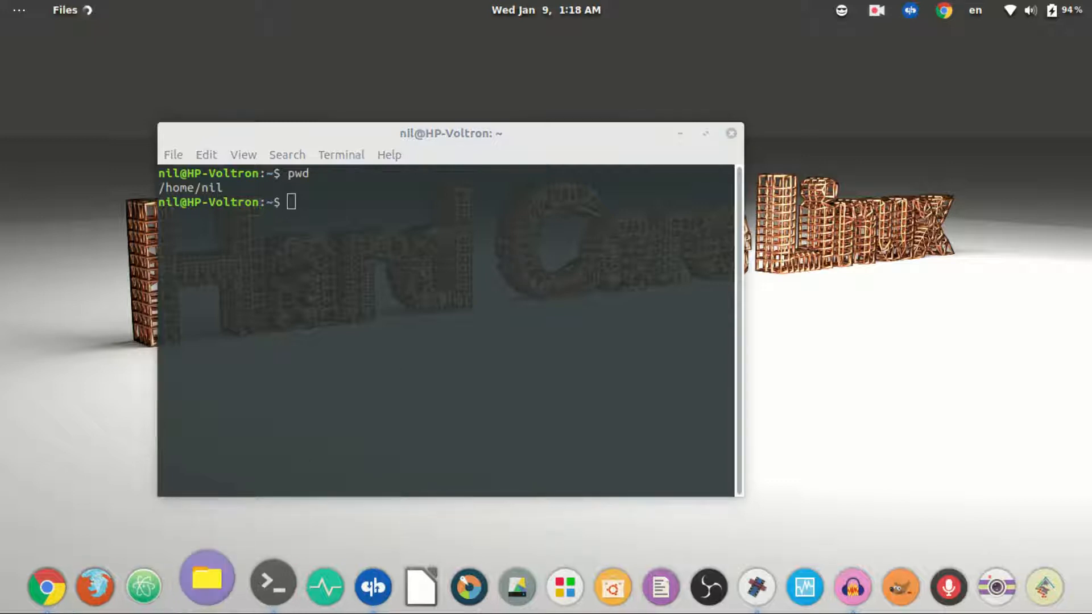
- Open the Files window on the Home folder beside the terminal
click(206, 579)
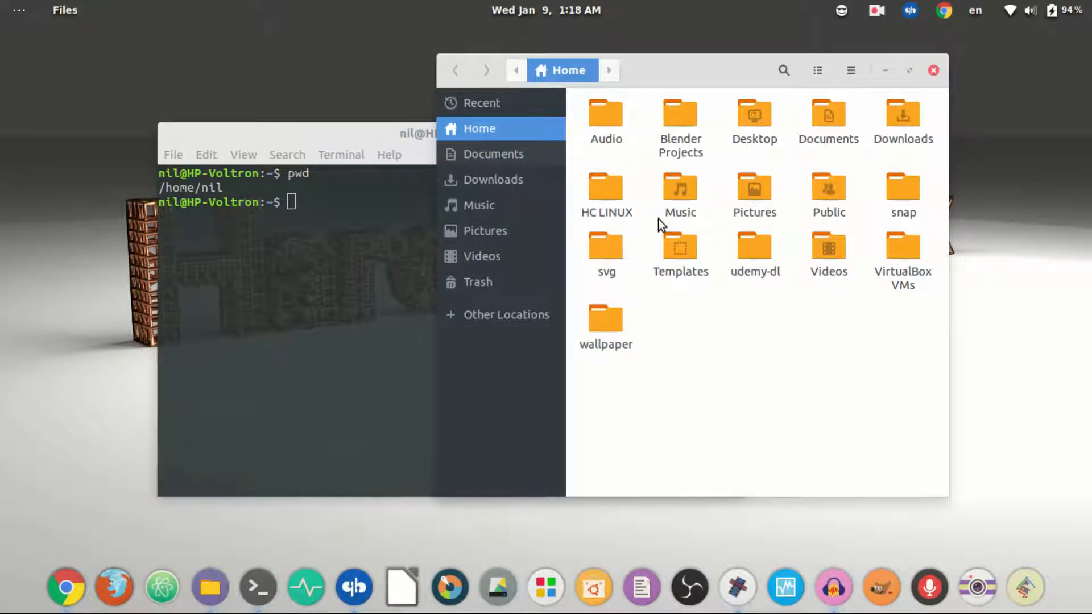
mouse_move(628, 369)
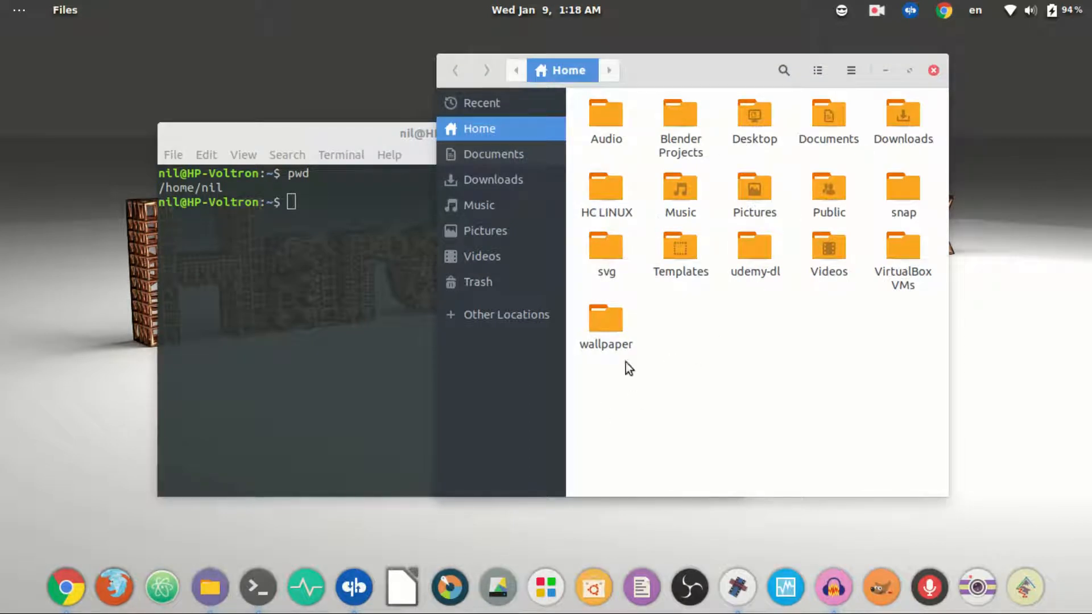
mouse_move(721, 363)
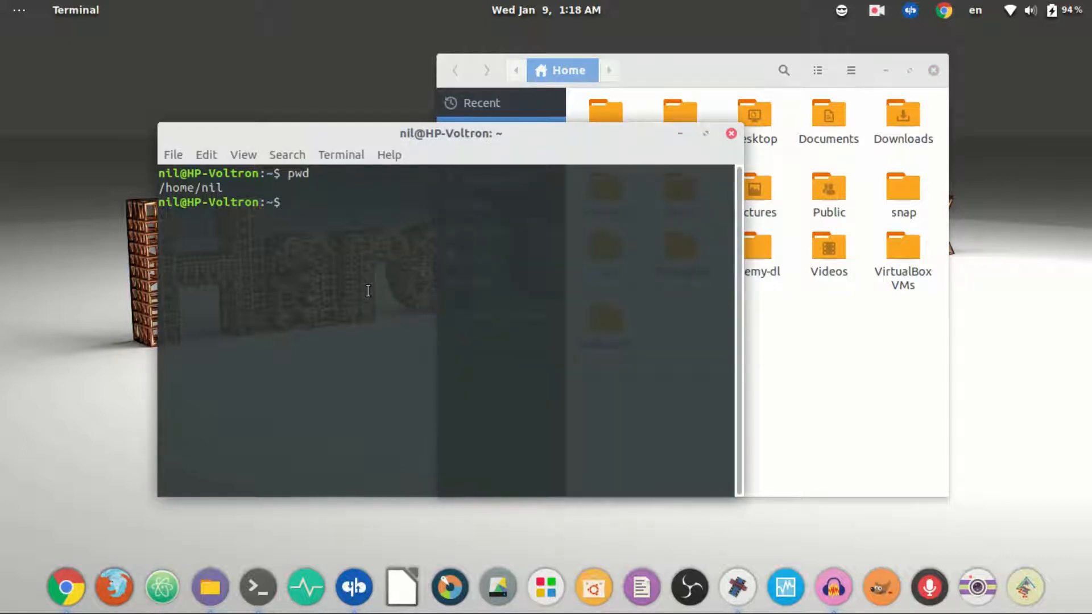
- List the home folder with ls and create the empty file 'nil' with touch
text(ls)
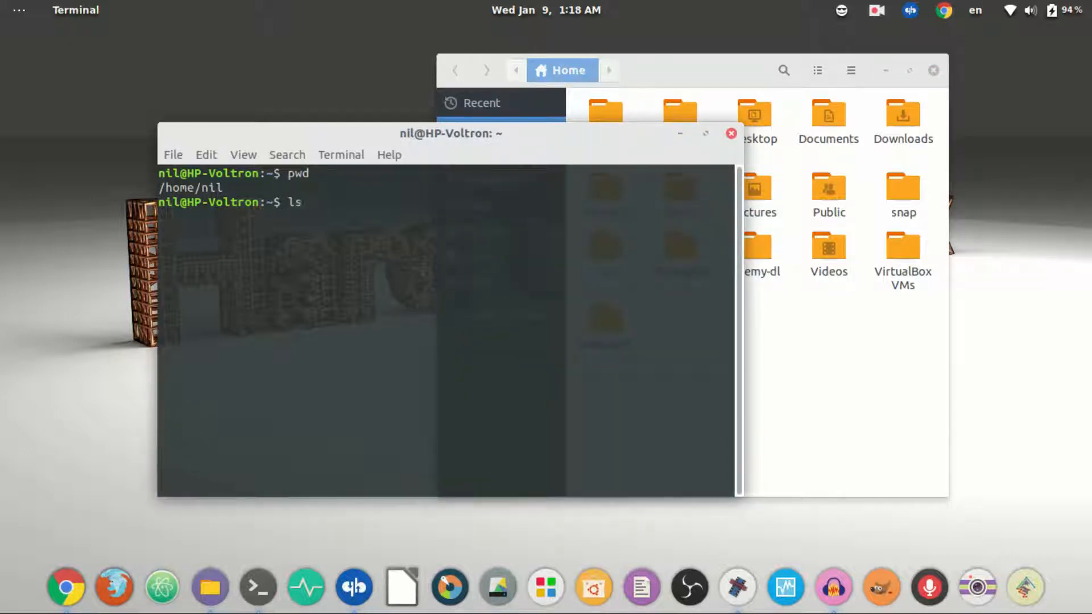
key(Return)
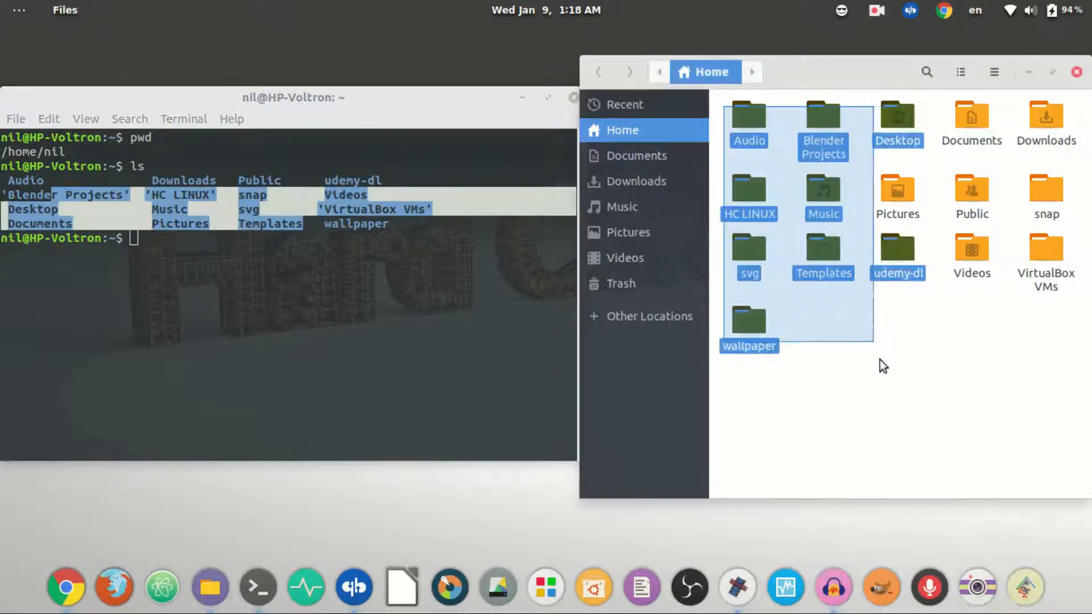
click(971, 251)
text(touch ni)
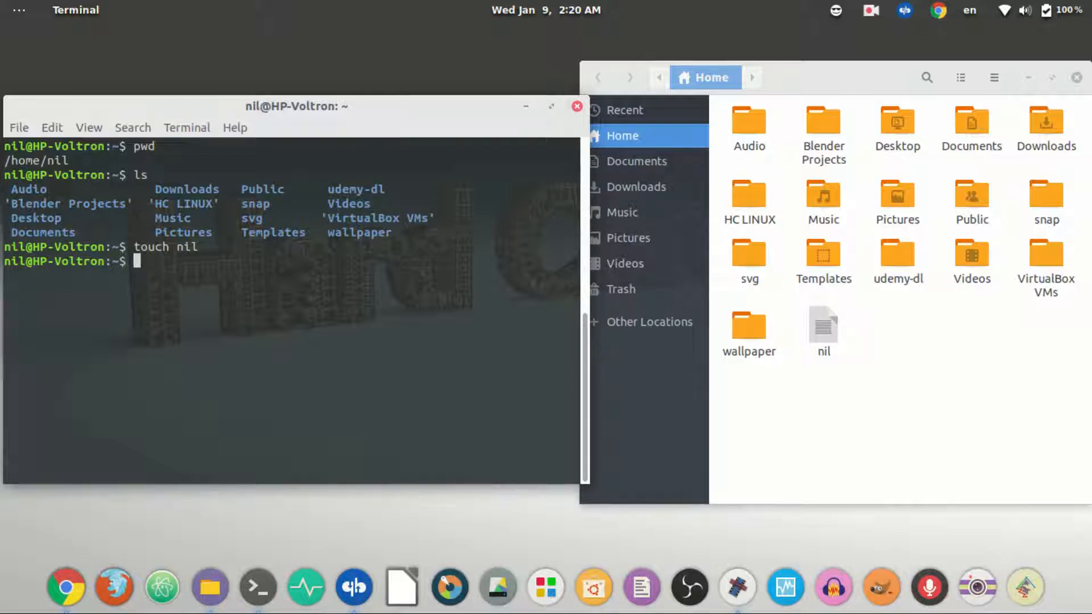
- Run ls -l and highlight the 0-byte nil file's permission string
text(ls -l)
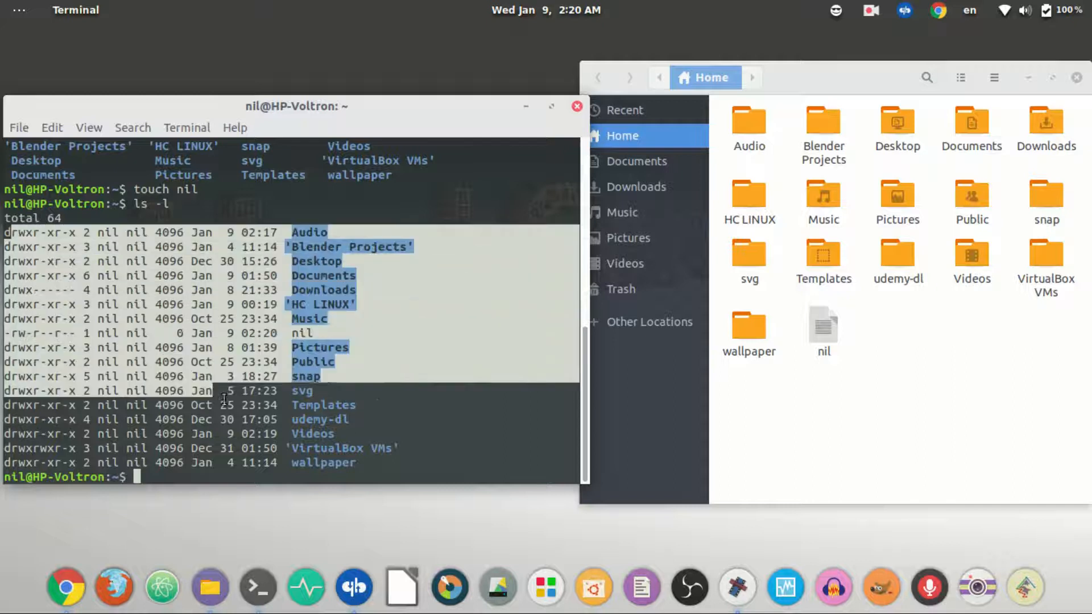
click(457, 348)
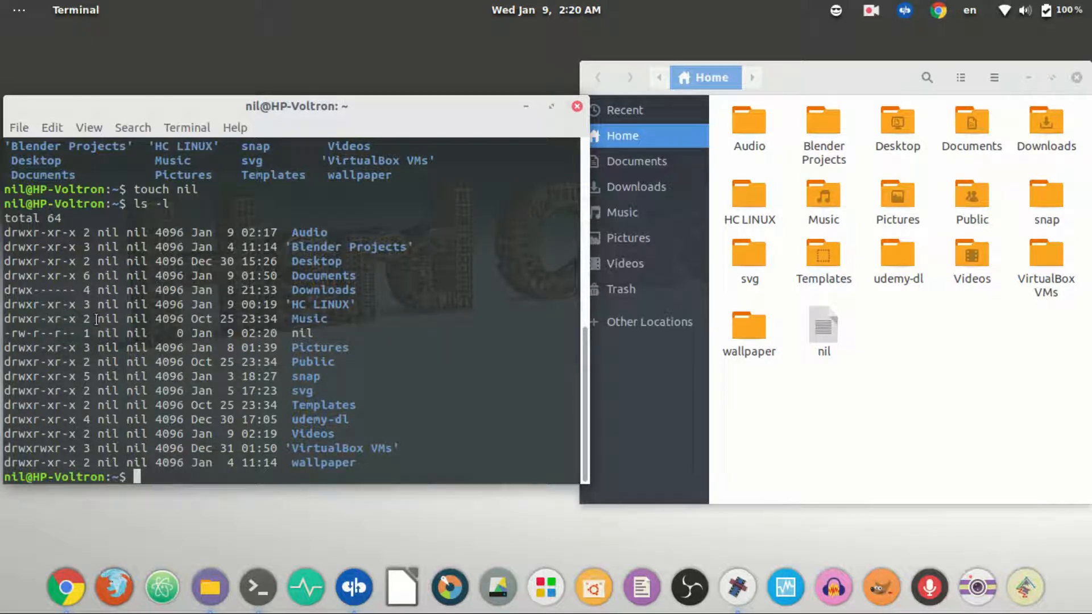
double_click(107, 319)
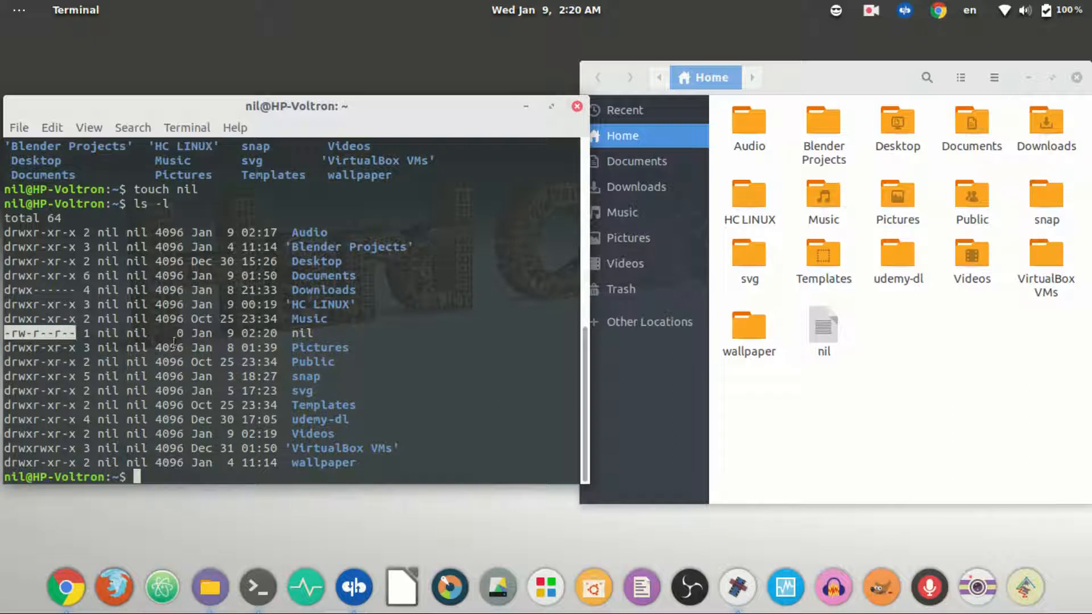
double_click(301, 333)
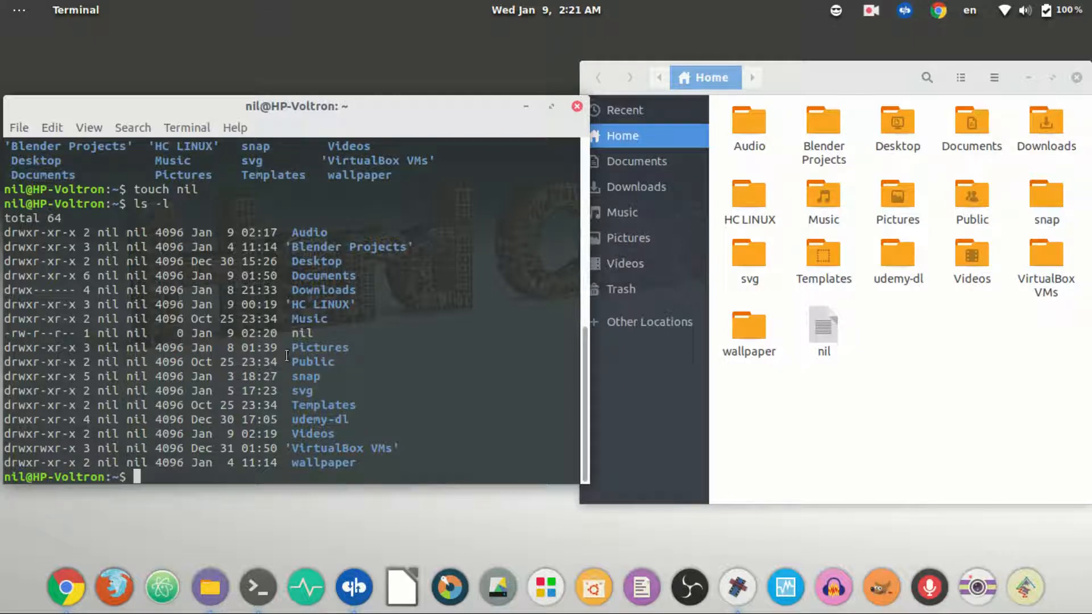
- Run ls -r for a reverse listing, then ls -a to show hidden dot-files
text(ls -r)
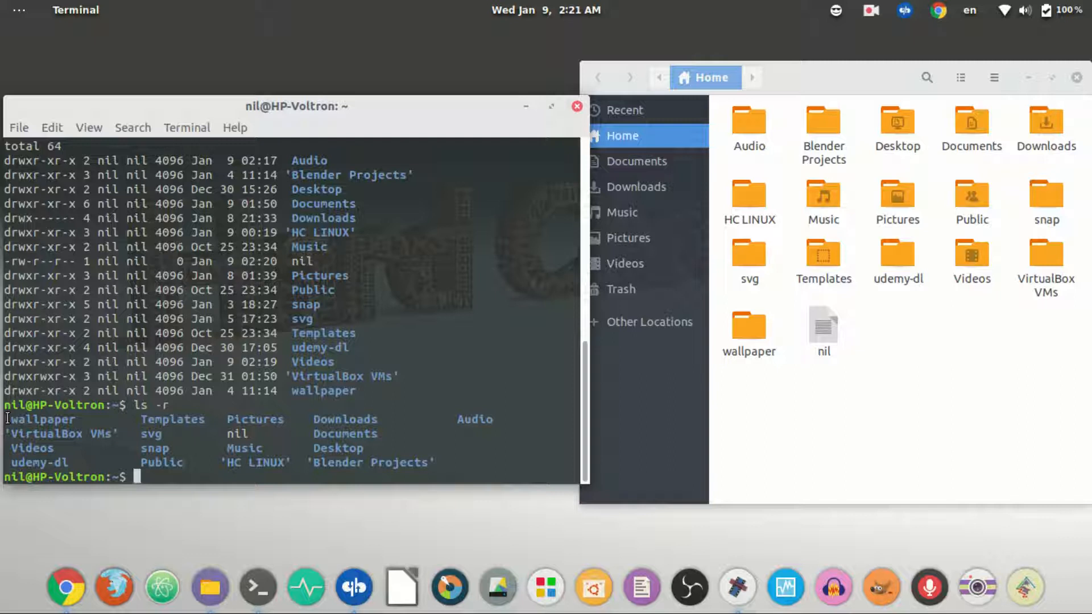
drag(6, 418, 139, 449)
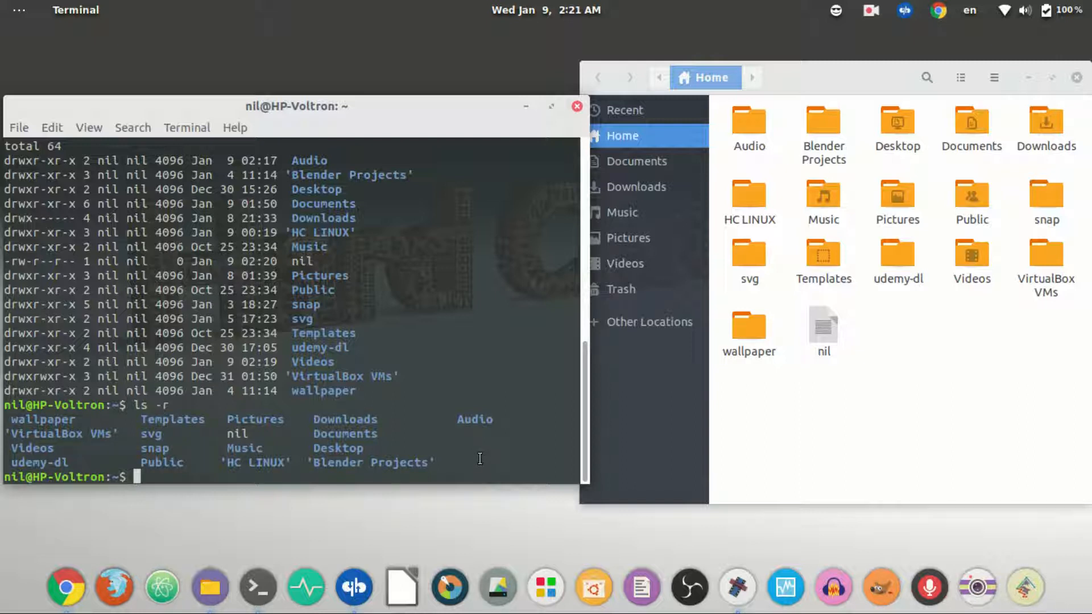
mouse_move(478, 447)
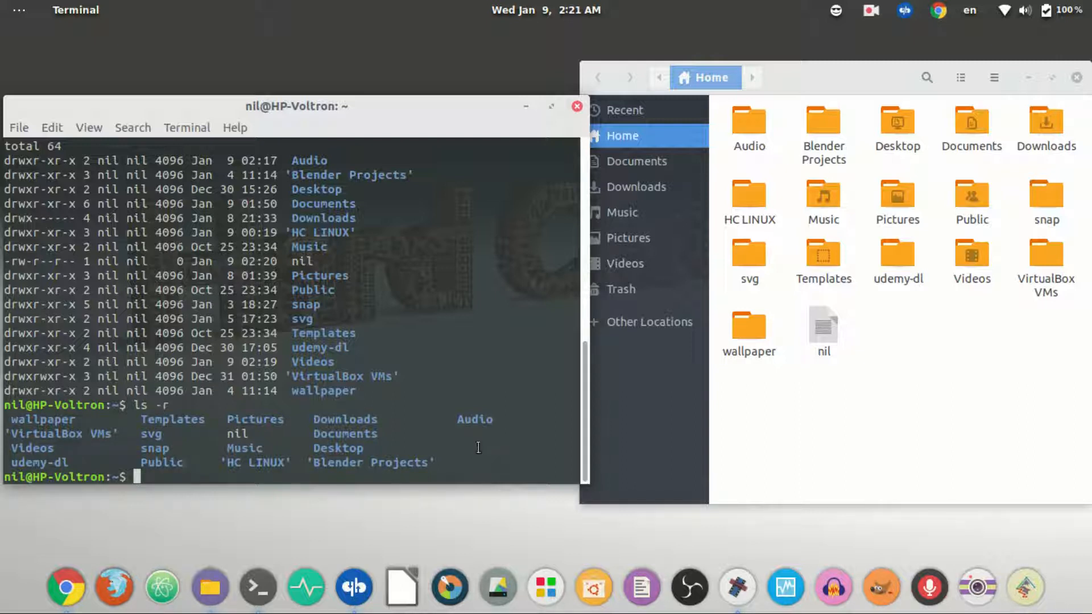
text(ls -)
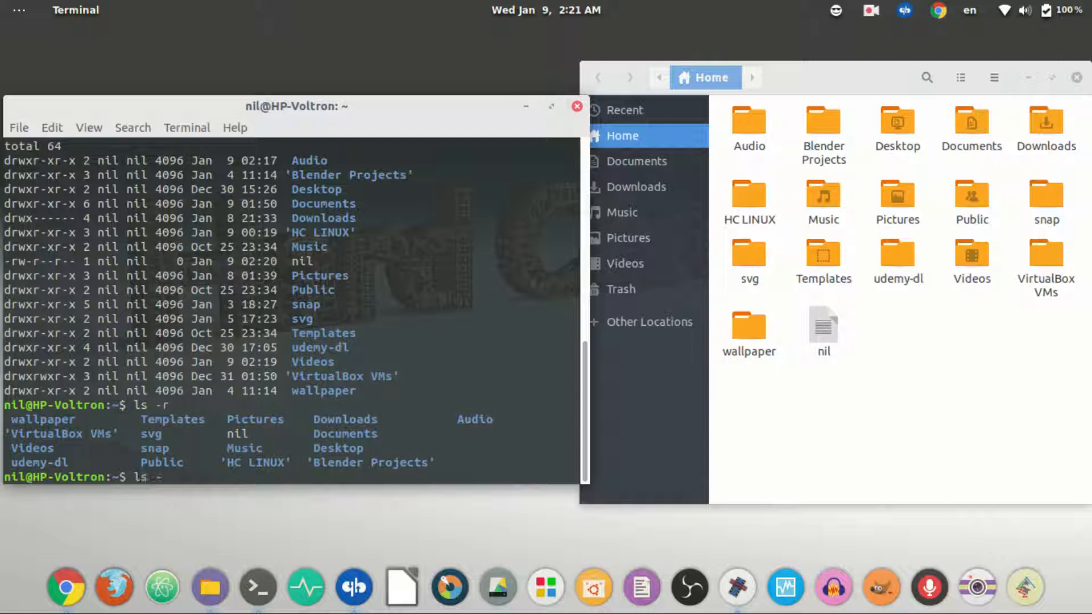
text(a)
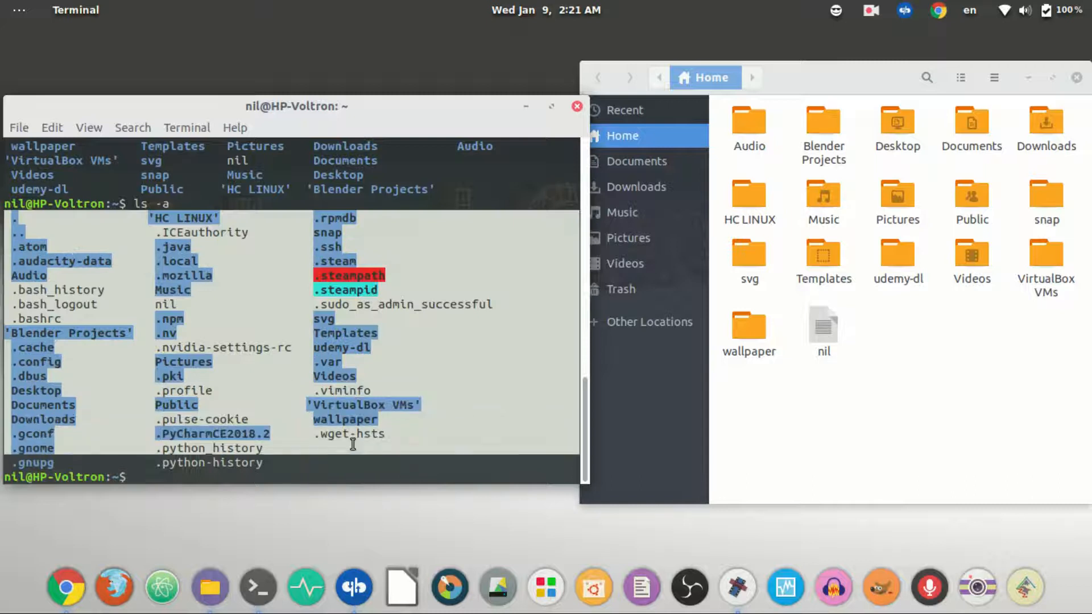
click(357, 454)
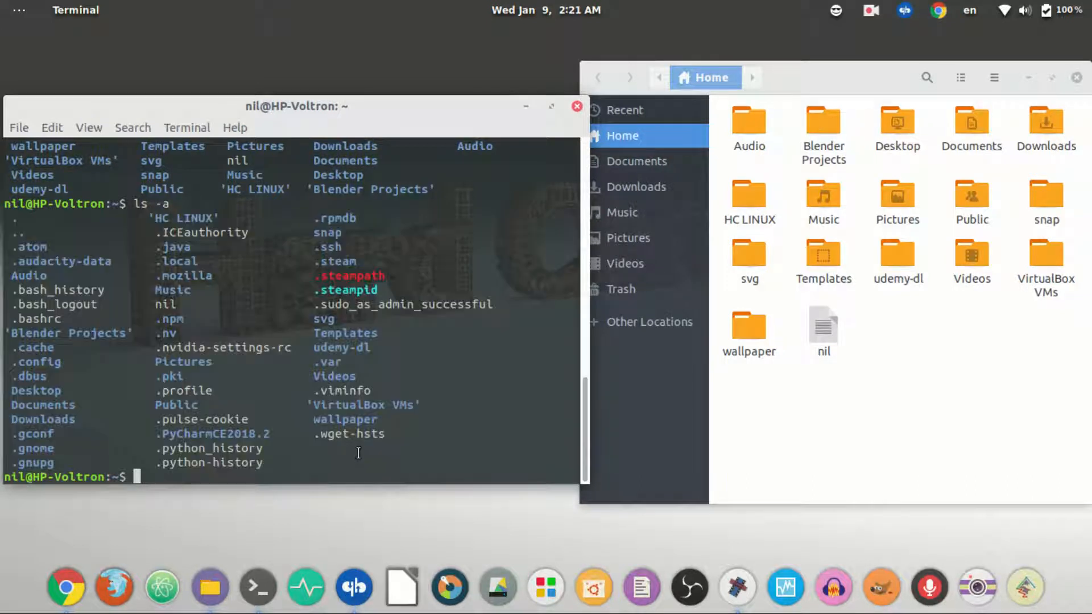
mouse_move(506, 410)
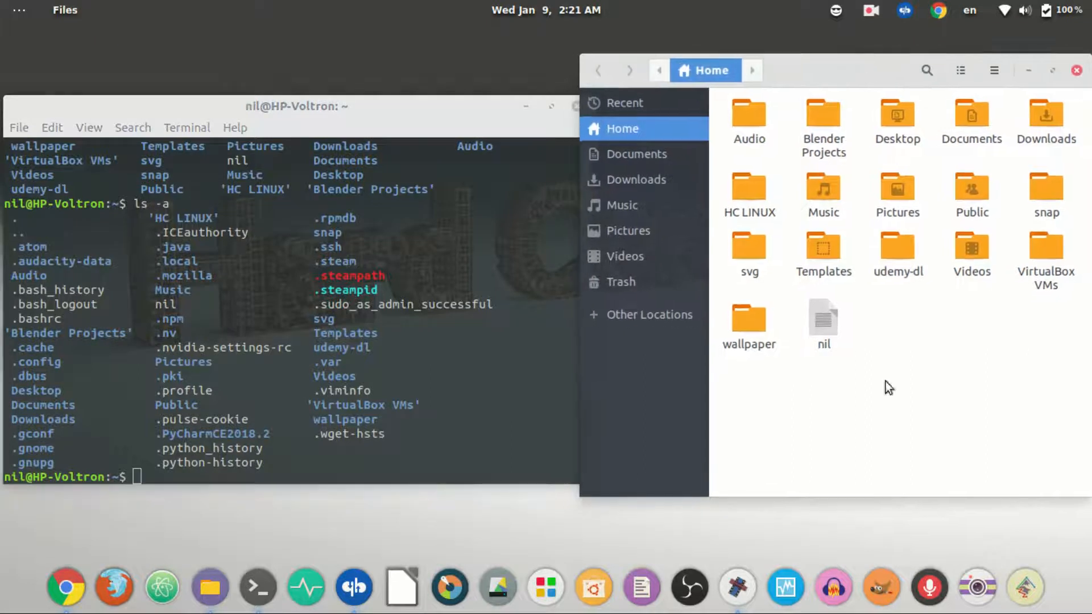
mouse_move(912, 429)
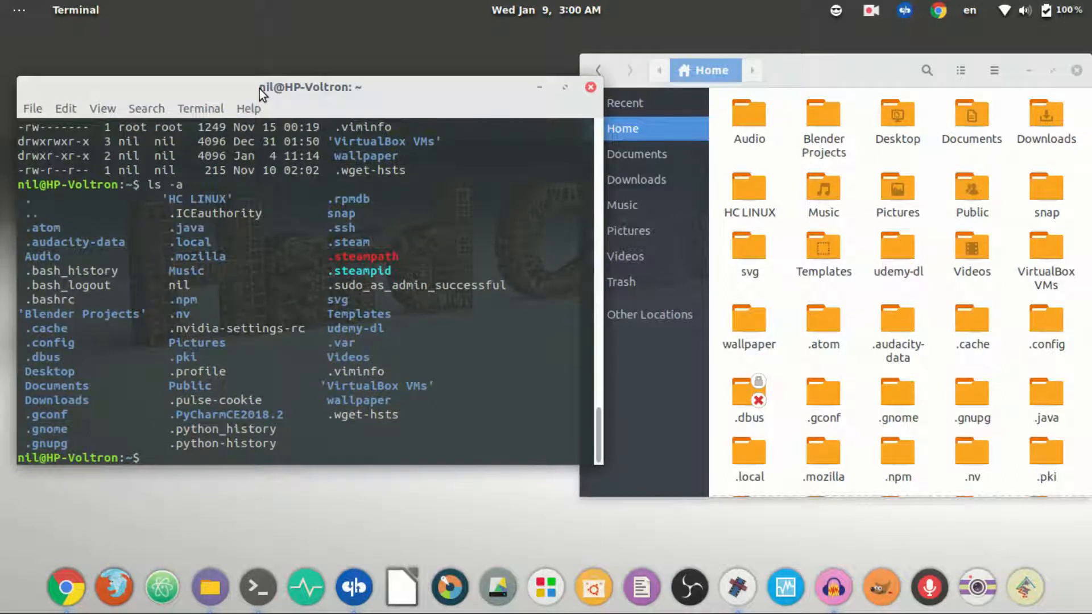
- Run ls -al, scroll through the full listing, then clear the screen
text(ls)
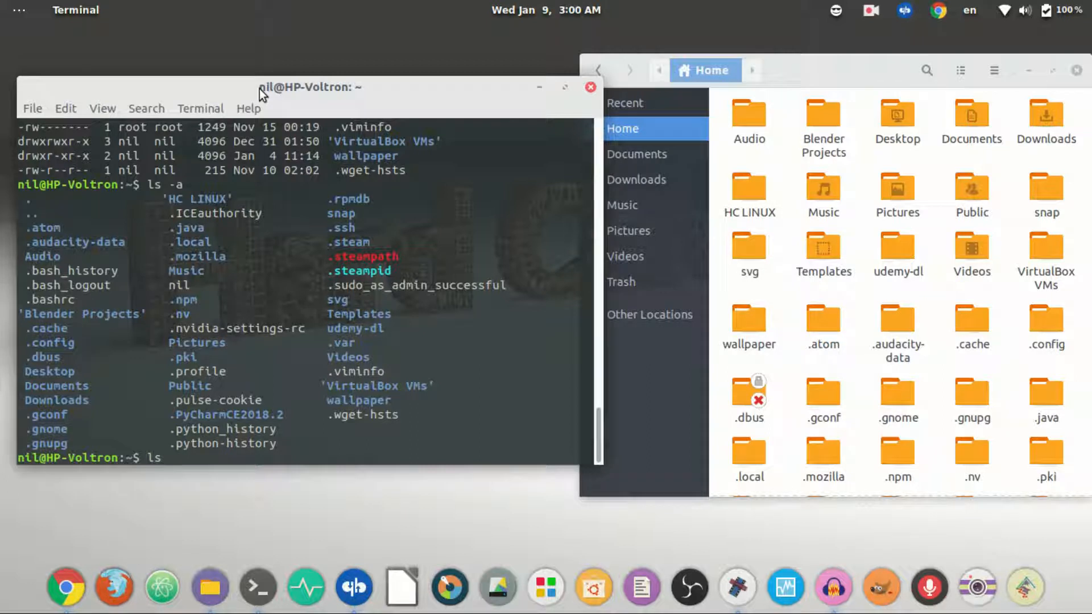
text(al)
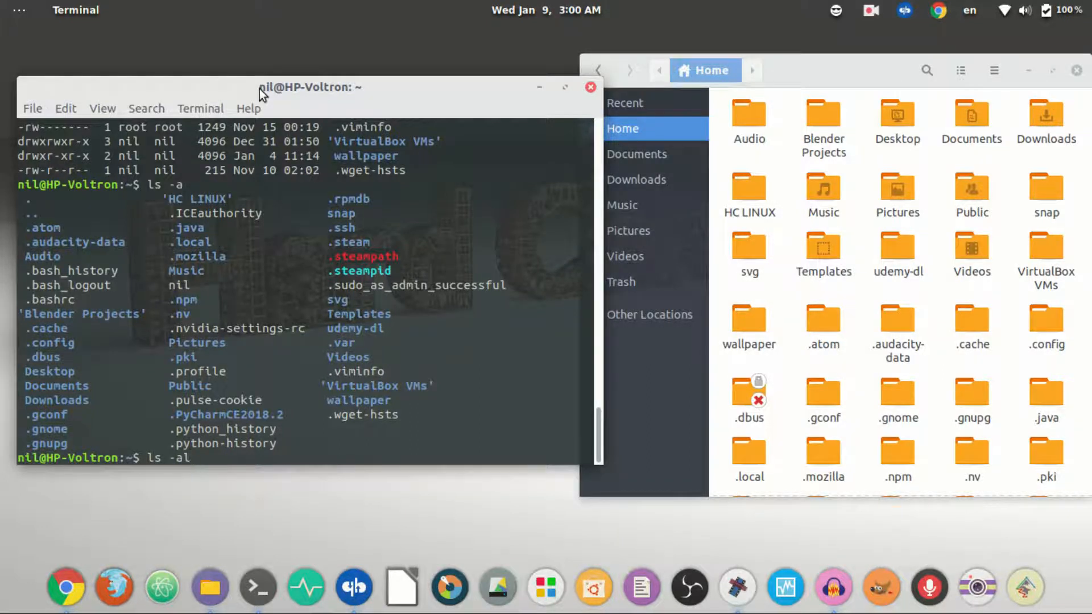
key(Return)
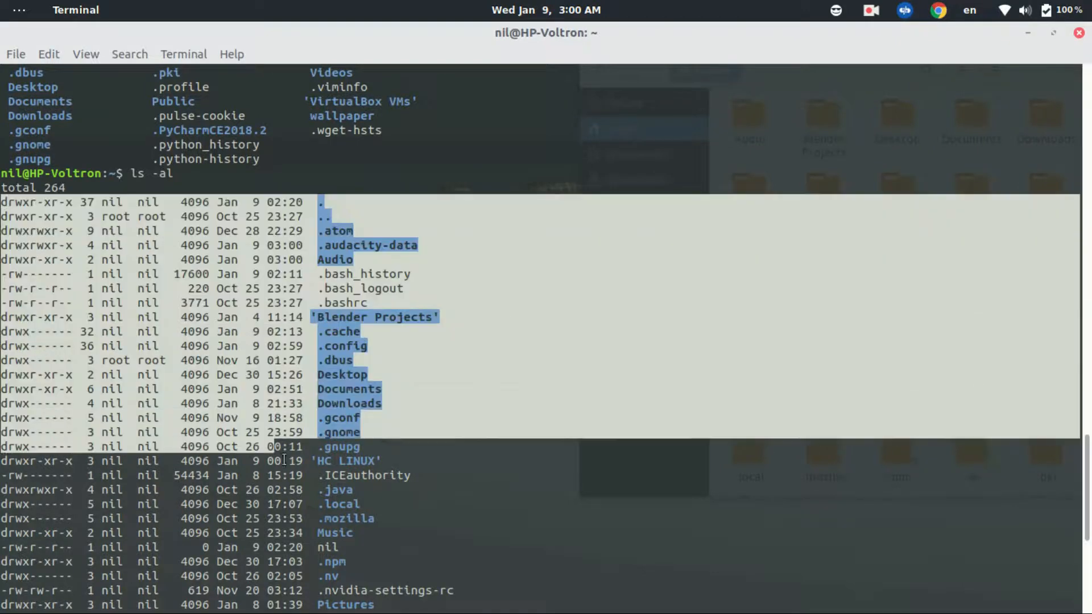
scroll(down, 3)
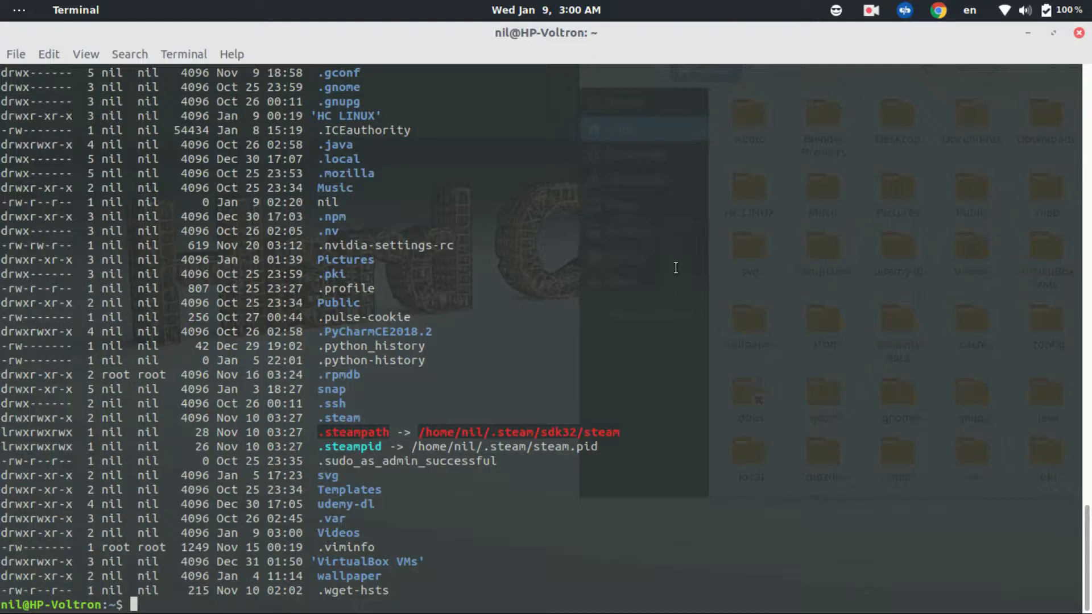
text(clea)
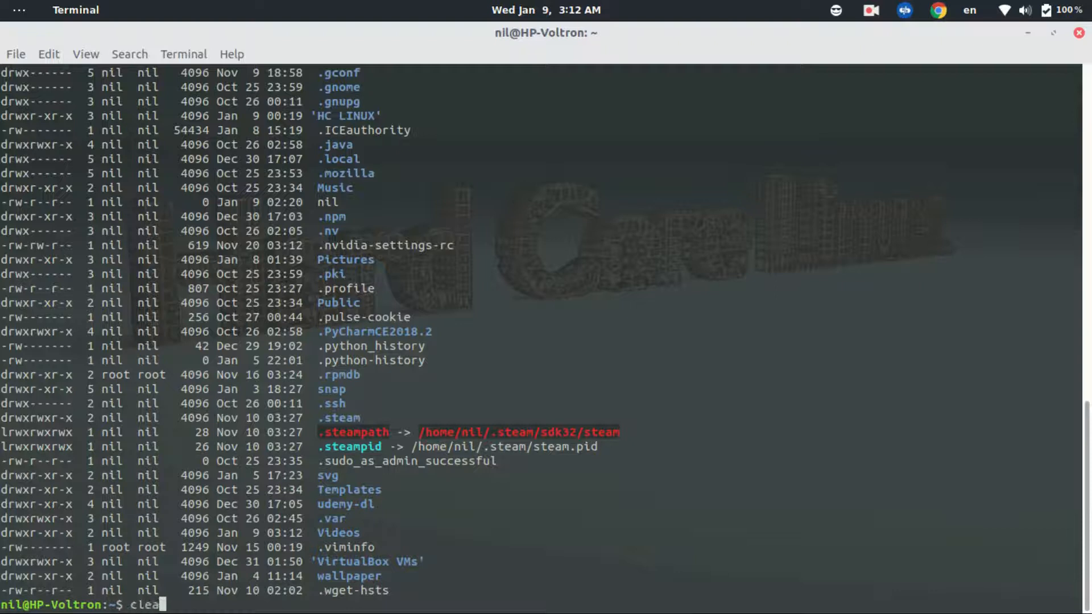
key(Return)
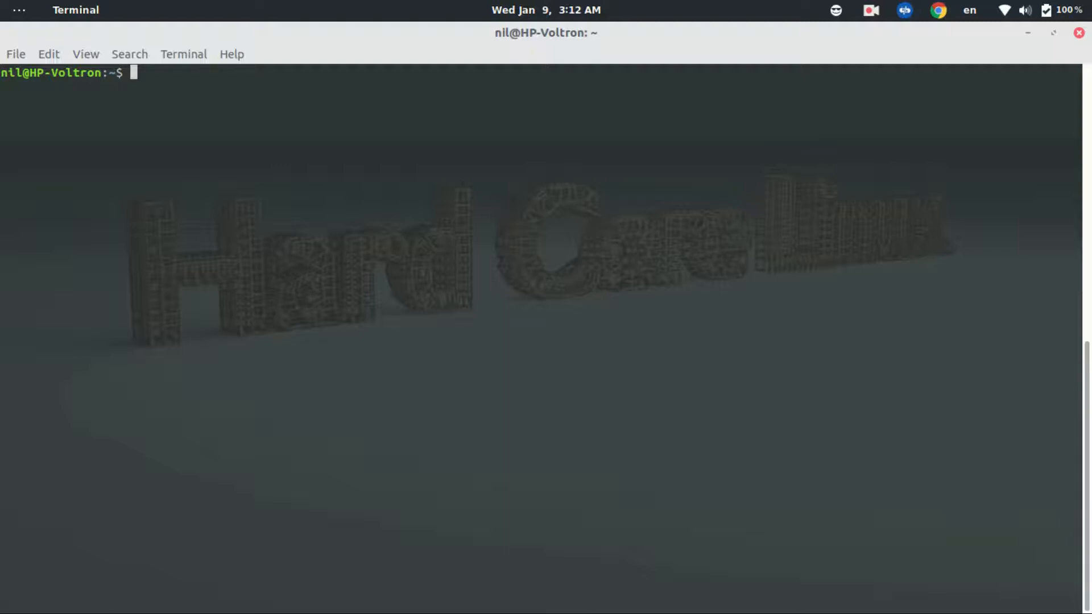
- Open man ls, scroll through its option descriptions, and quit with q
text(man)
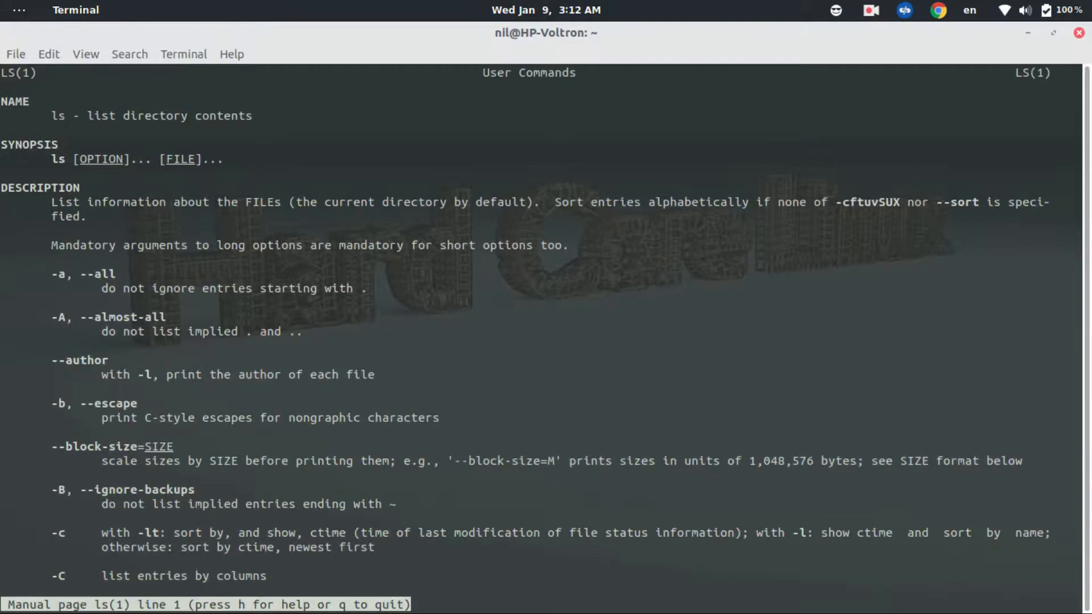
scroll(down, 3)
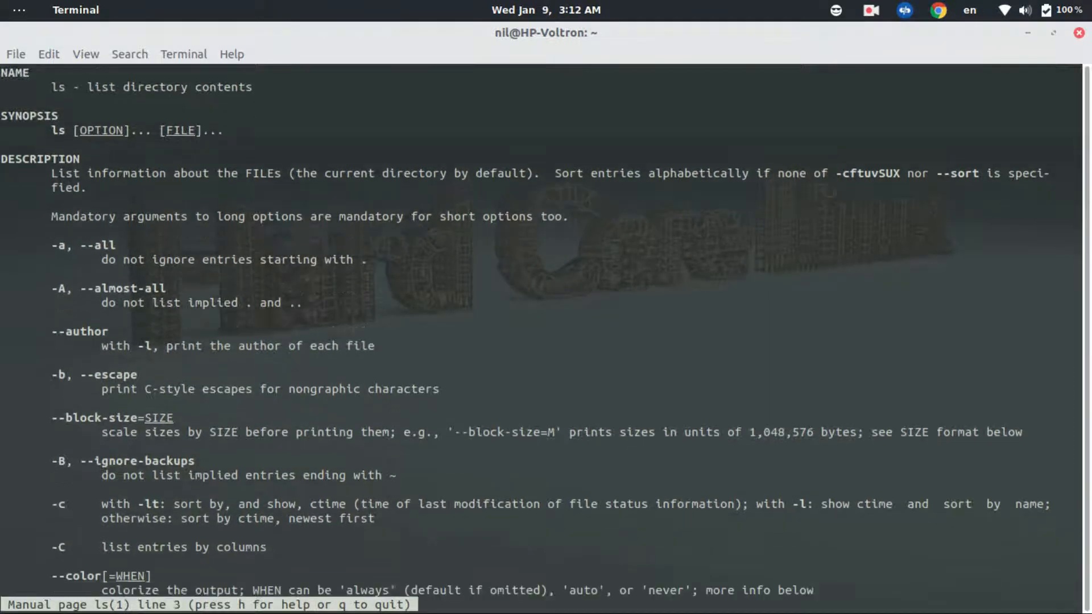
scroll(down, 3)
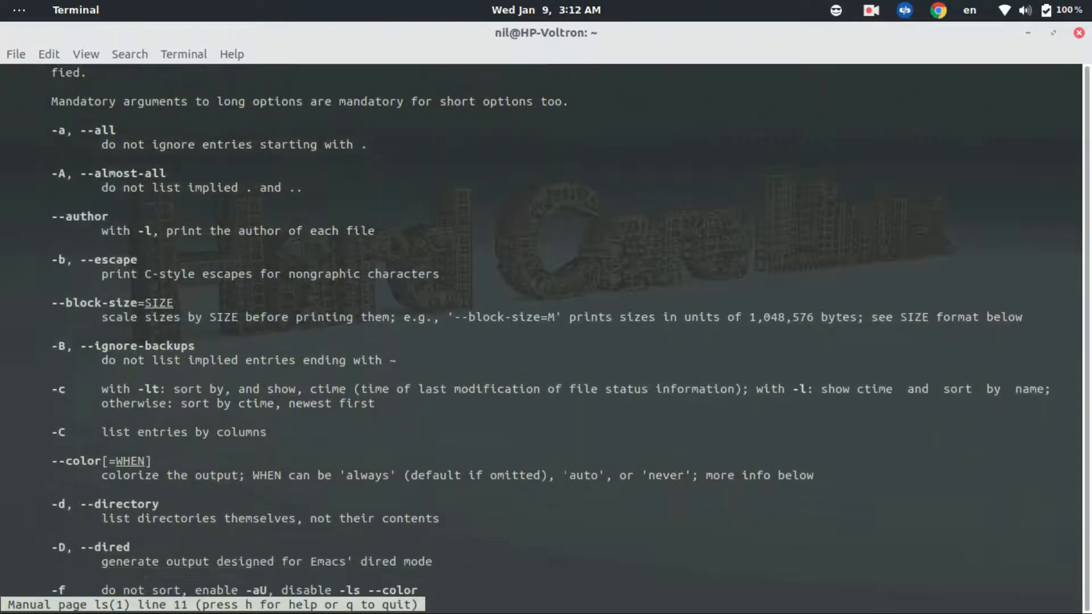
scroll(down, 3)
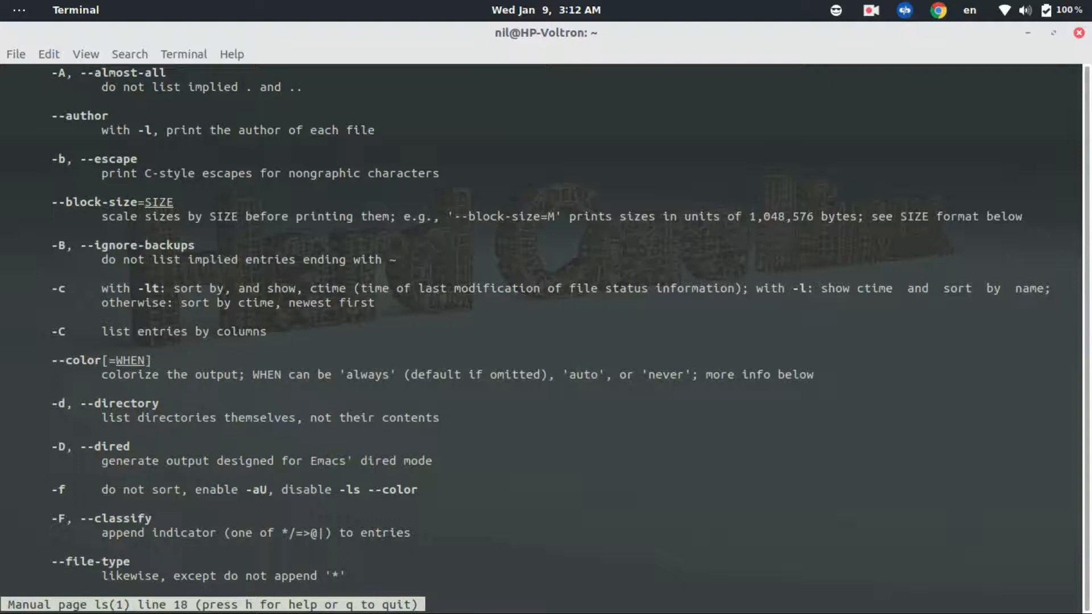
key(q)
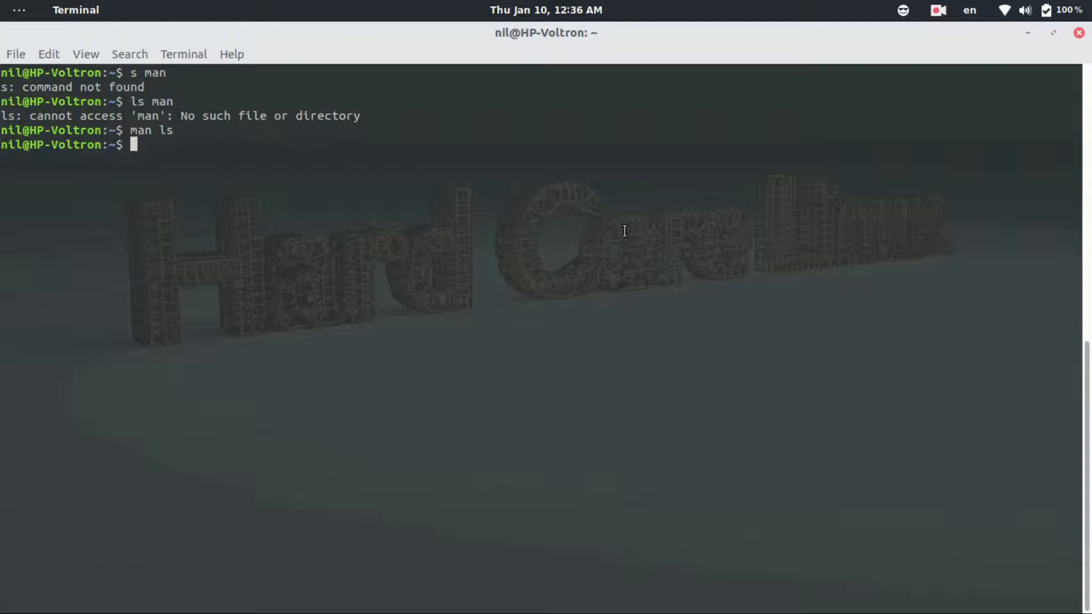
- Run cd Downloads/, confirm /home/nil/Downloads with pwd, then cd /home/nil/
text(cd)
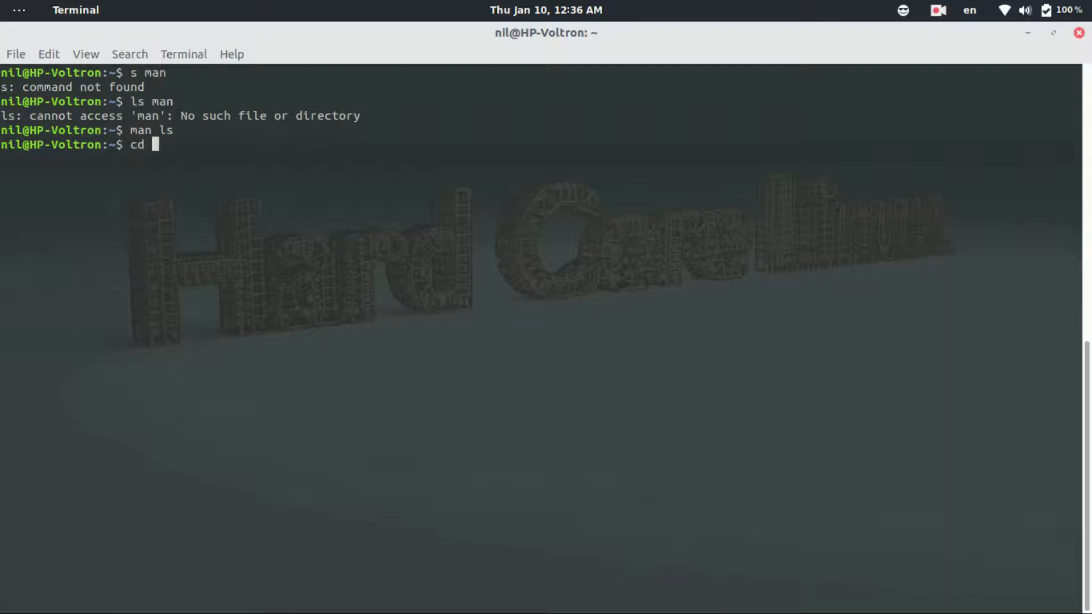
text(Downloads/)
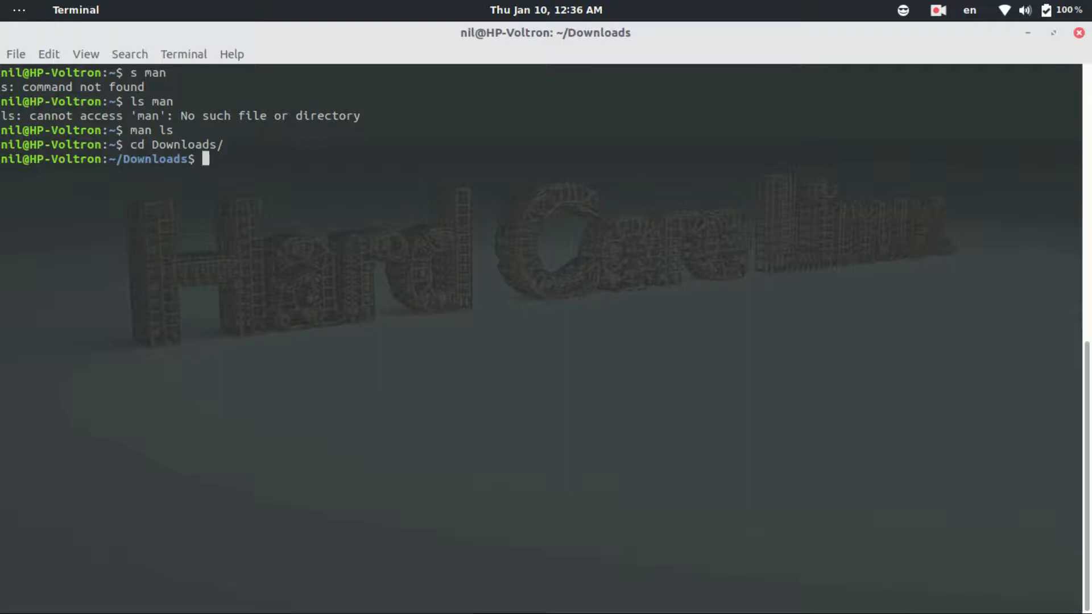
text(pwd)
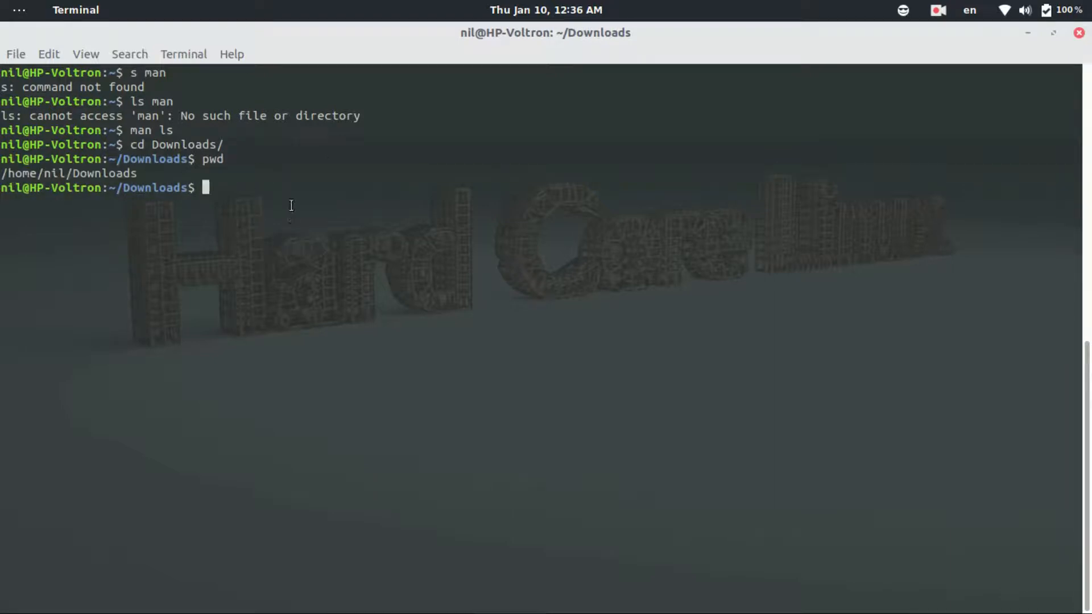
text(cd /)
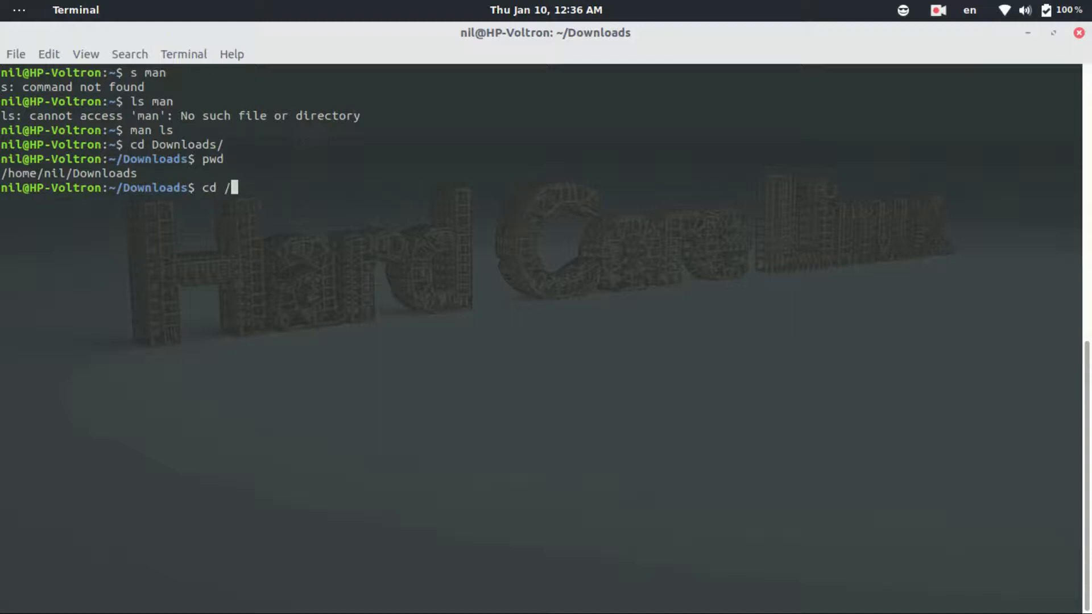
text(home/nil/)
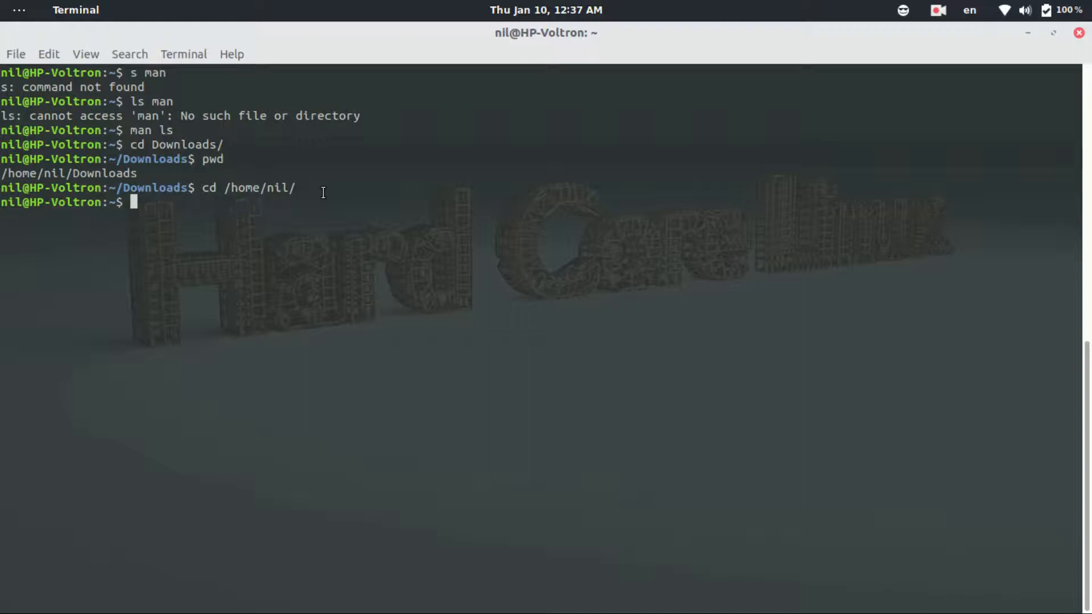
- List /etc, enter gtk-3.0, confirm /etc/gtk-3.0 with pwd, and clear the screen
text(cd /etc/)
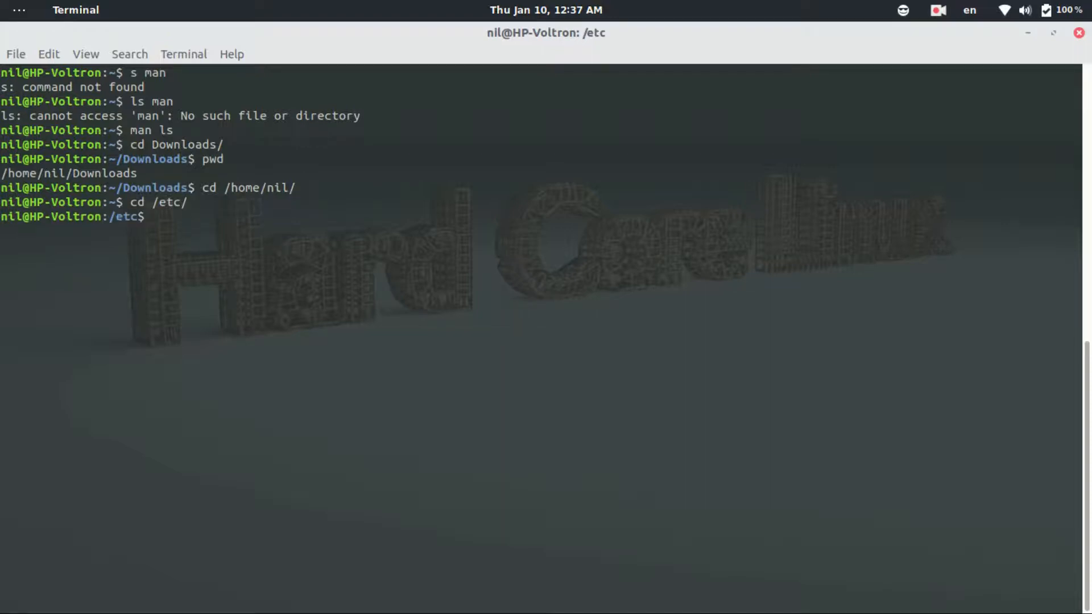
text(ls)
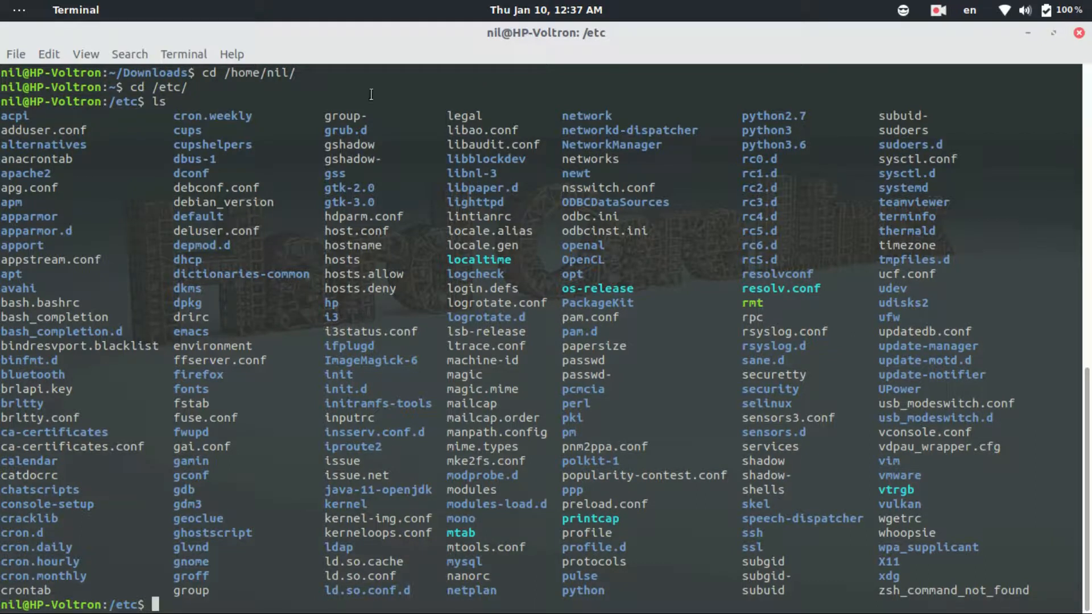
mouse_move(308, 207)
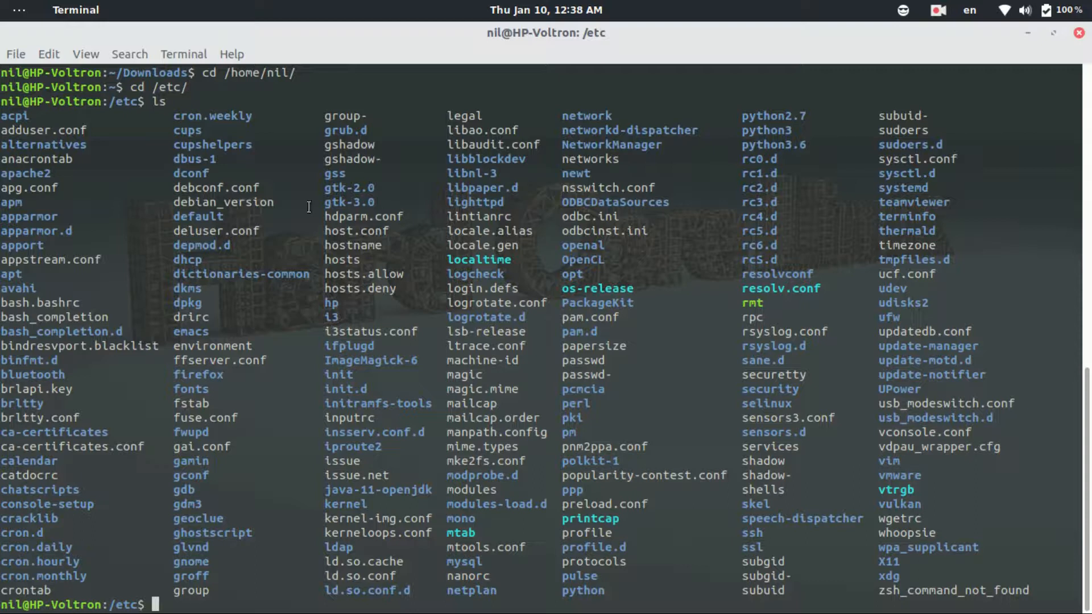
text(cd)
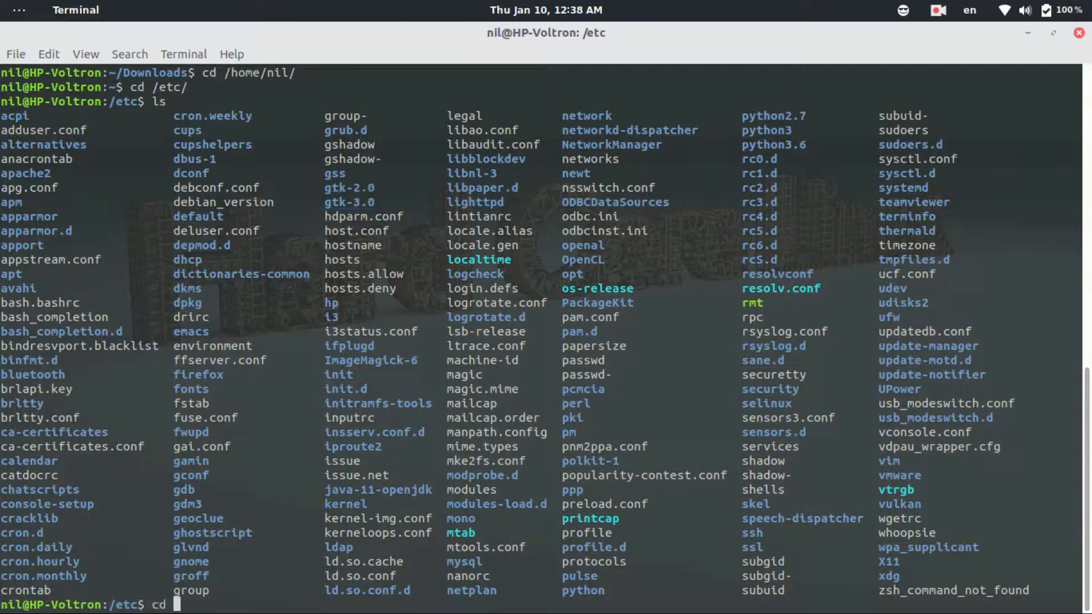
text(gtk-3.0/)
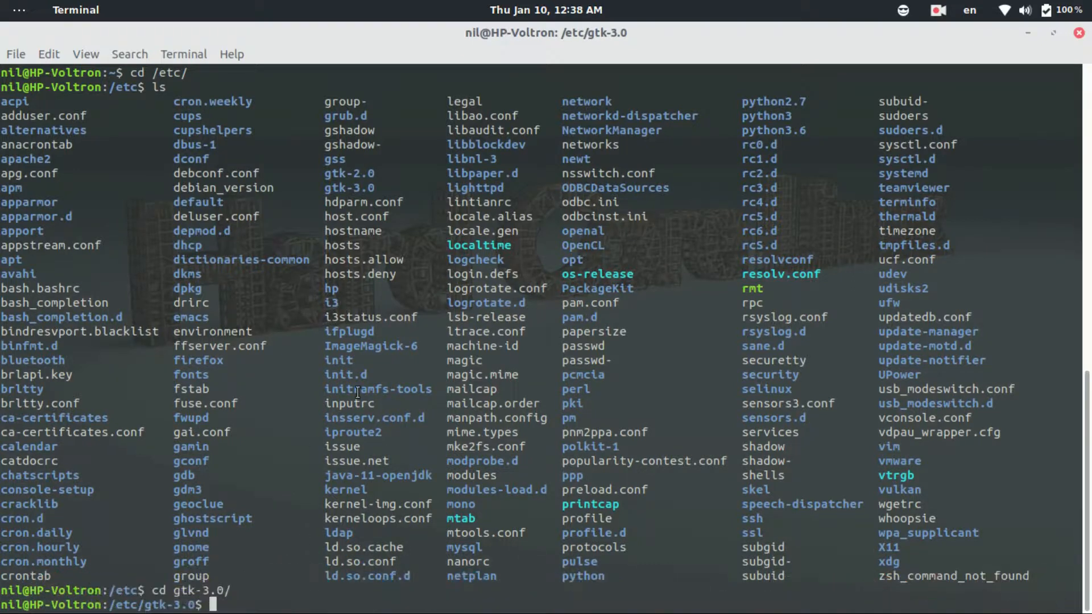
text(pwd)
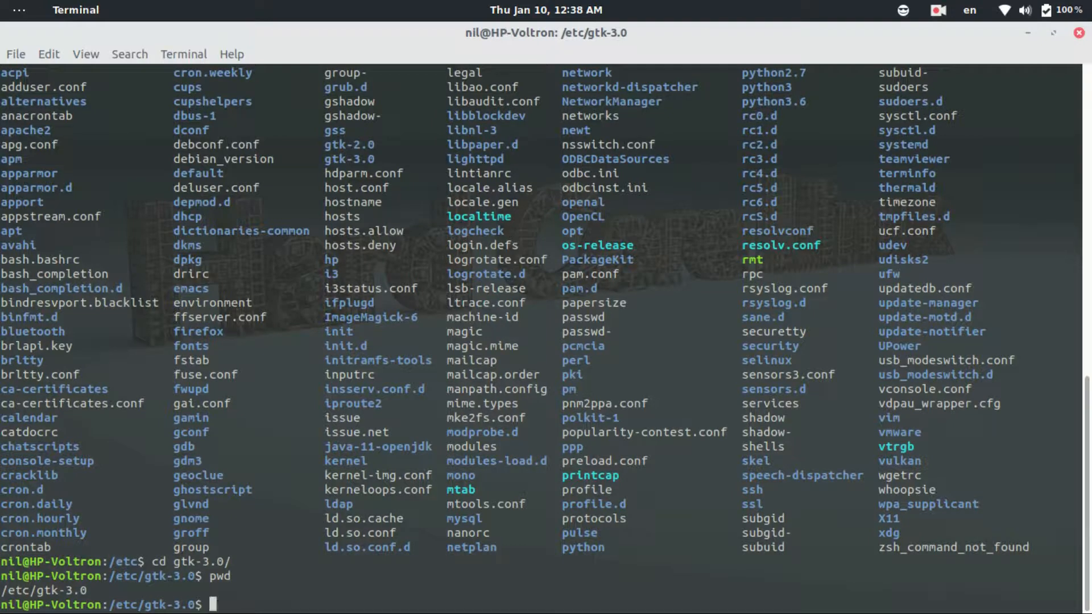
text(clea)
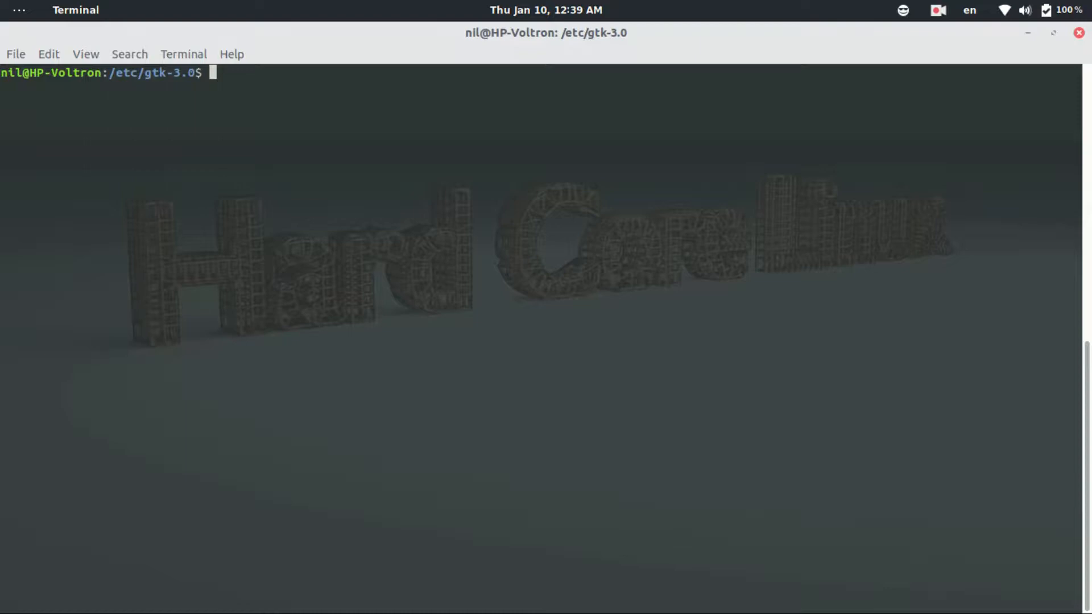
- Run cd ./ and pwd showing /etc/gtk-3.0, then cd /home/nil/ with Tab completion
text(cd)
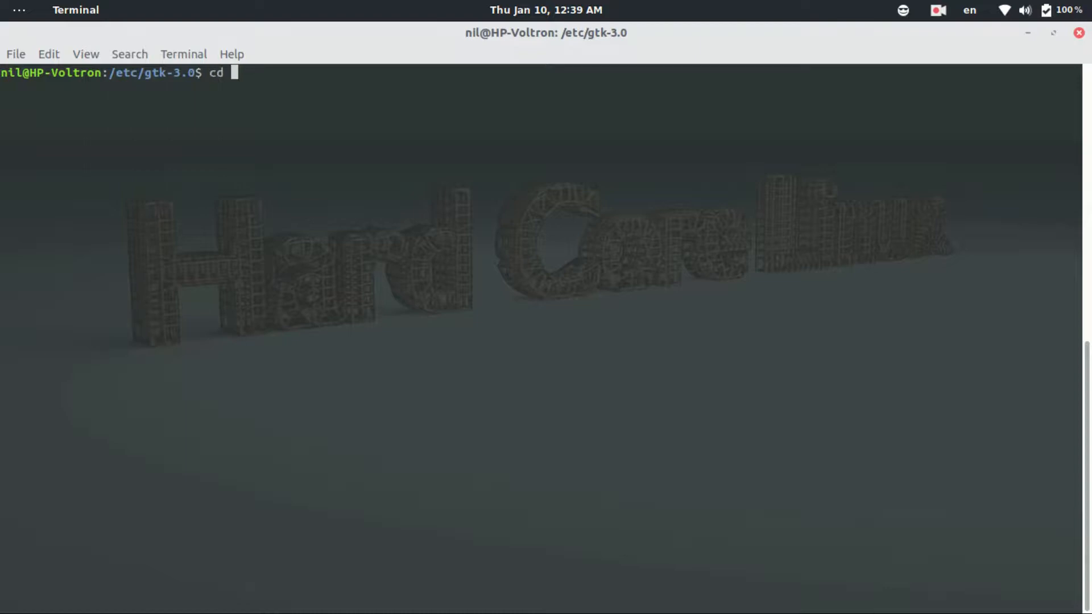
text(./)
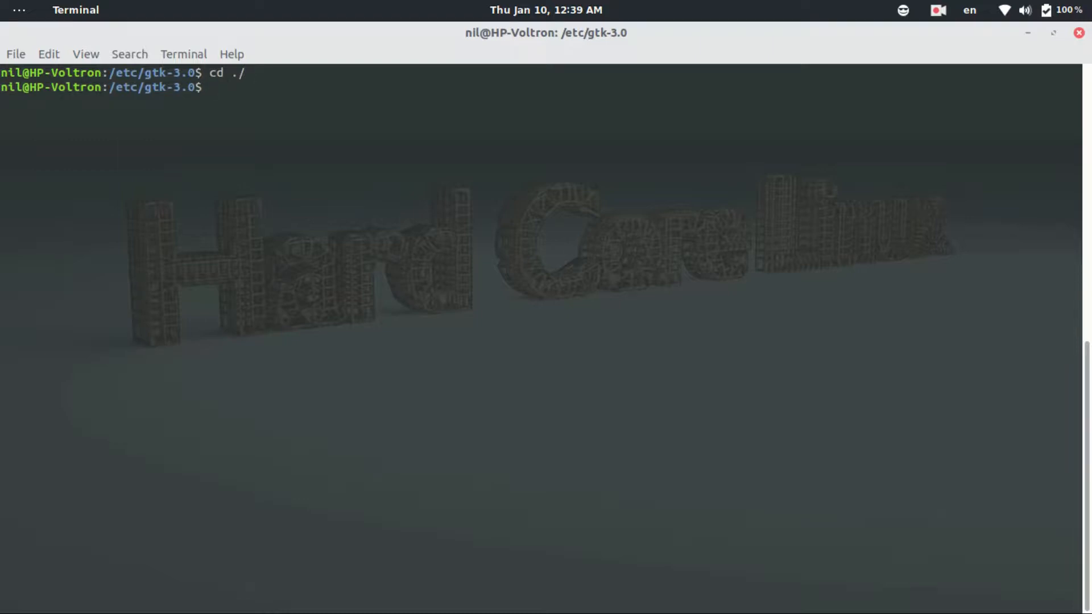
text(pwd)
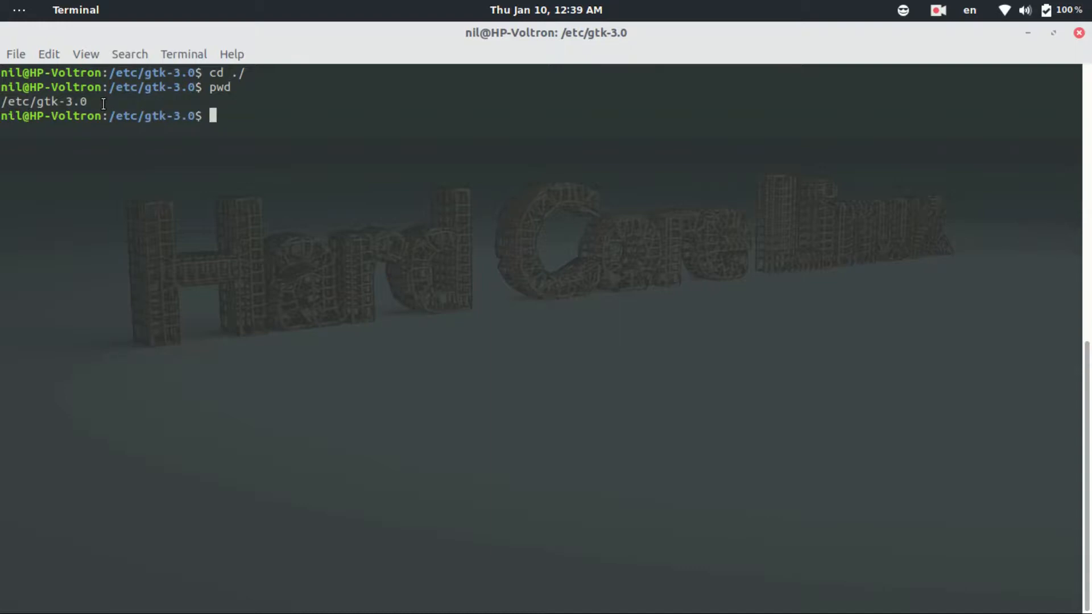
text(cd)
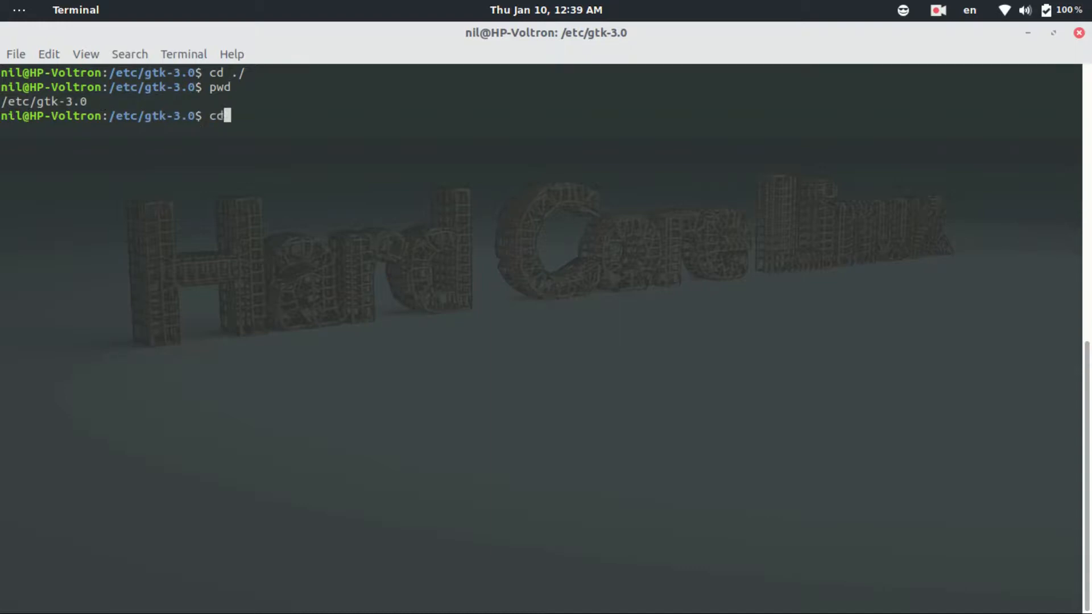
text(/home)
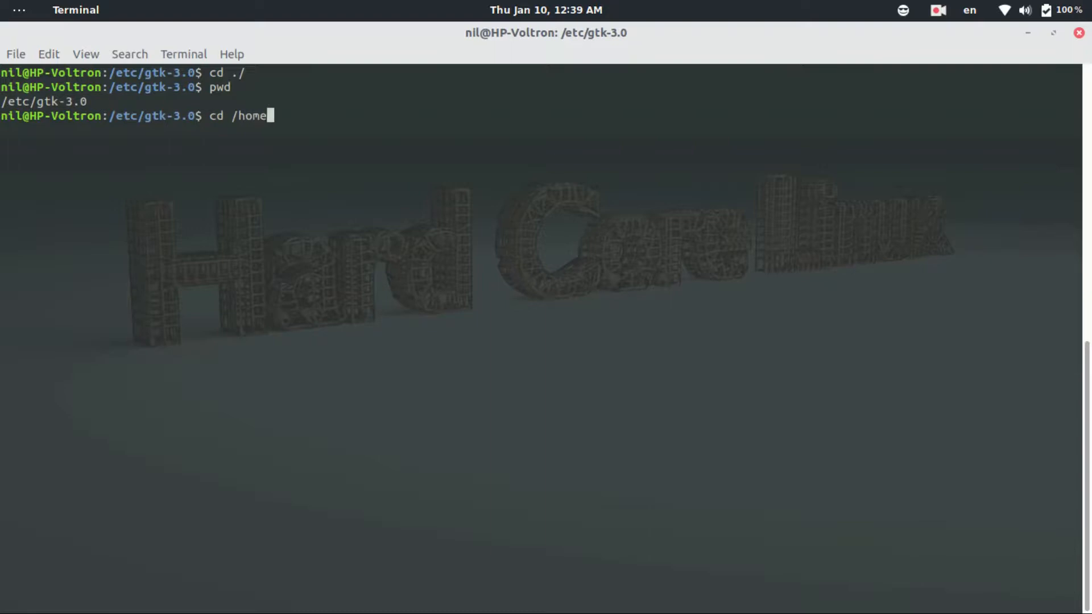
text(/nil/)
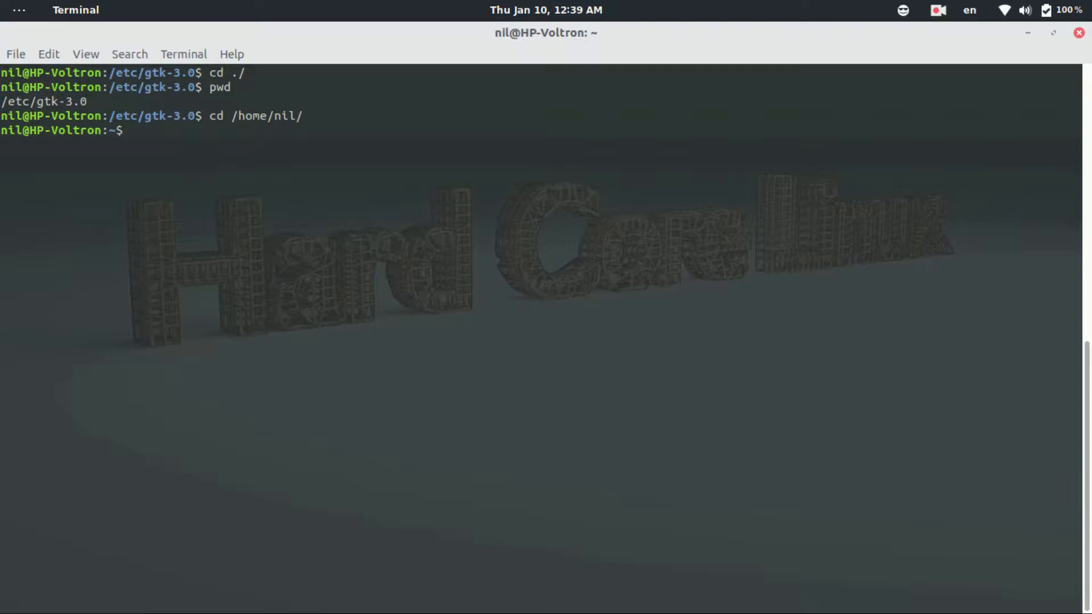
- Change into /etc/gtk-3.0 using Tab completion, then return home with cd ~
text(cd)
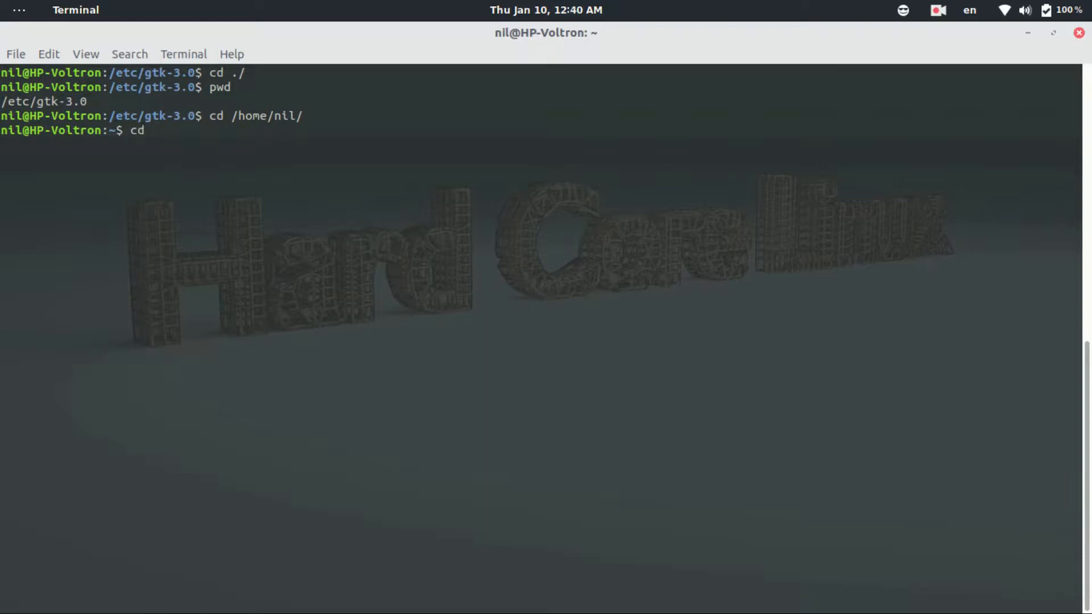
text(/e)
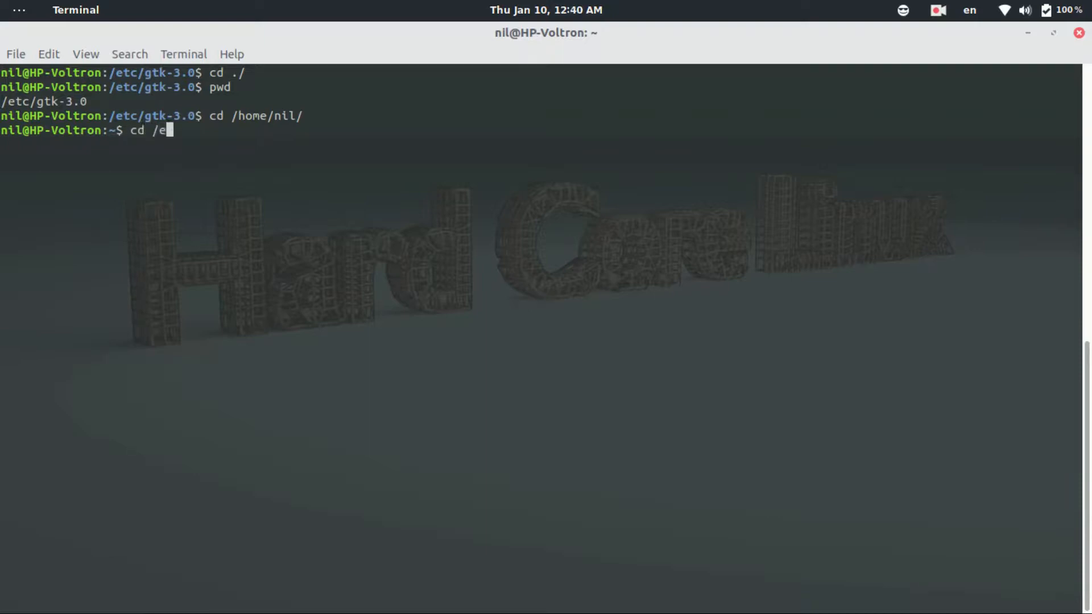
text(tc/g)
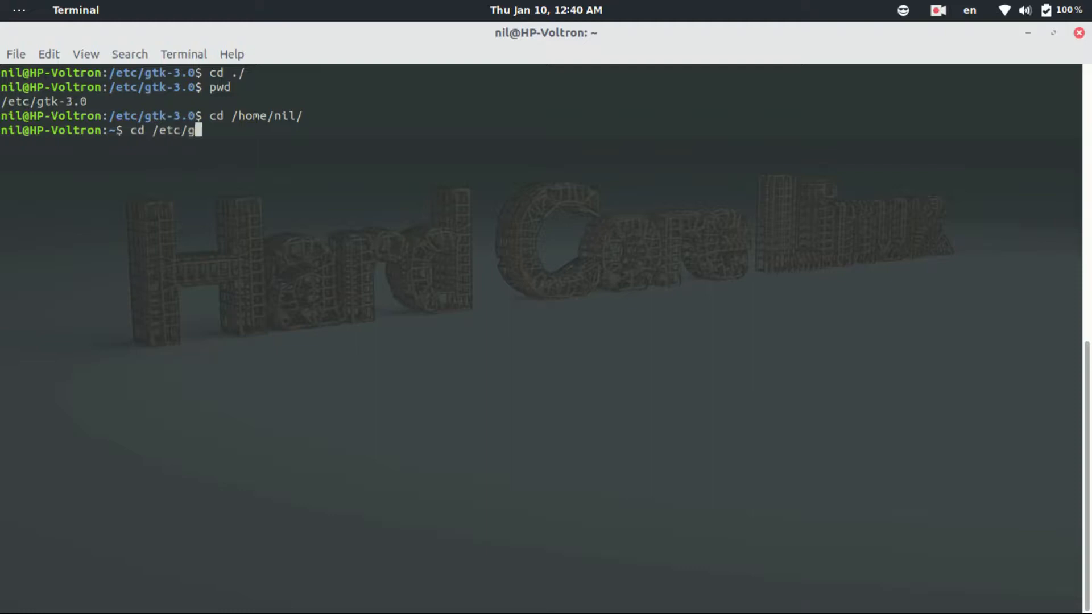
key(Tab)
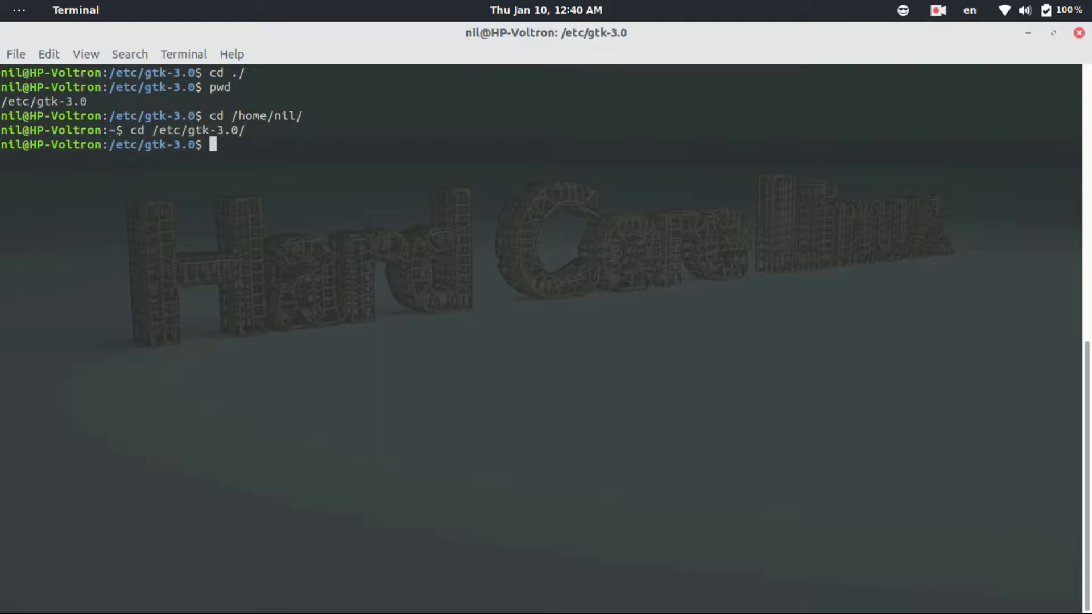
text(cd)
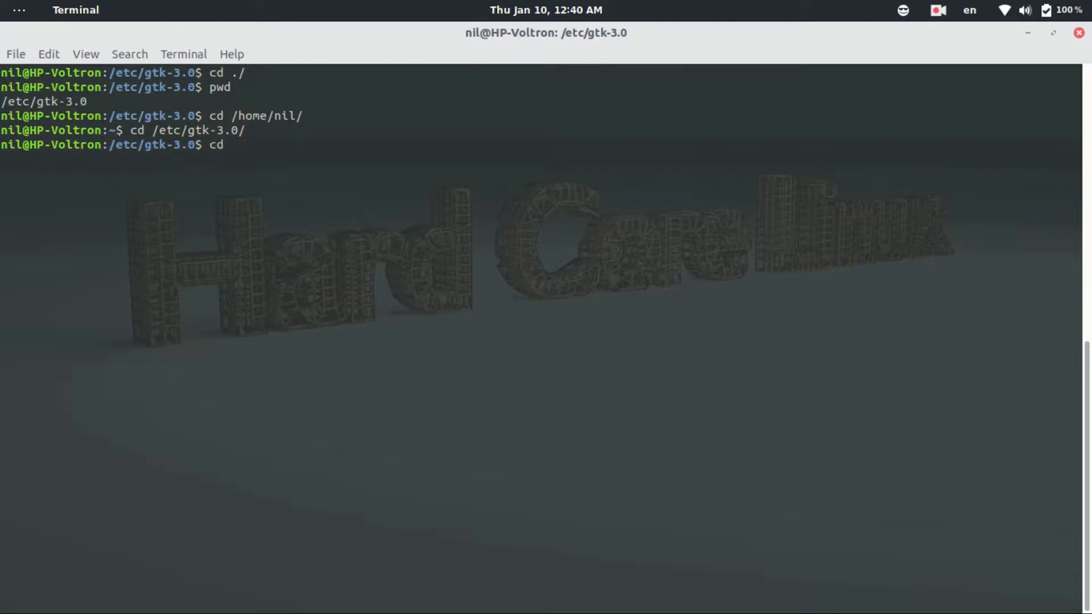
text(~)
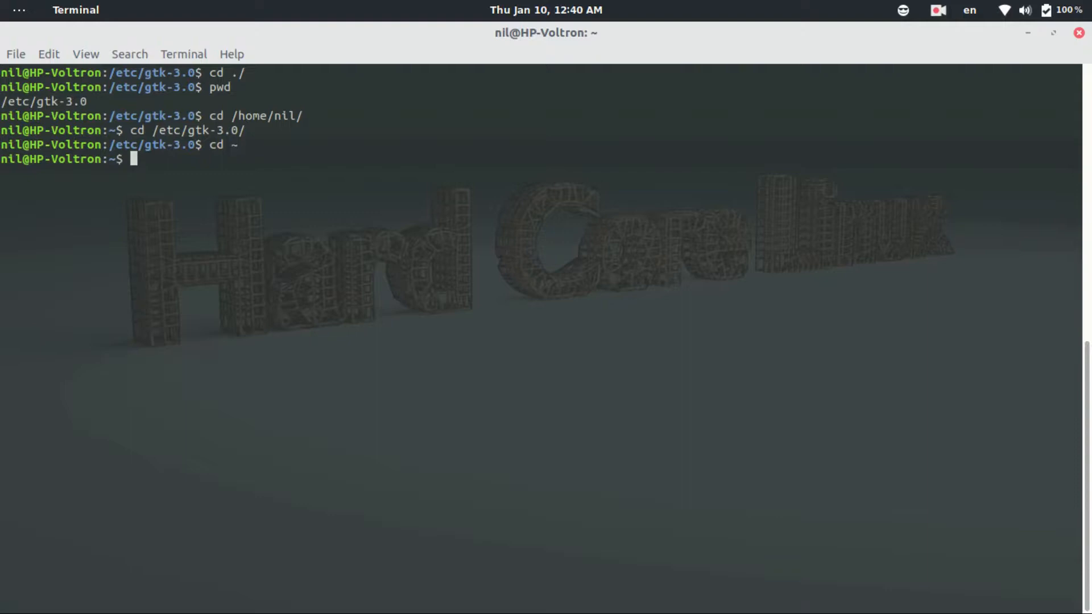
- Enter Downloads and go back up with cd .. twice, recovering from a mistyped cd Dwo
text(cd)
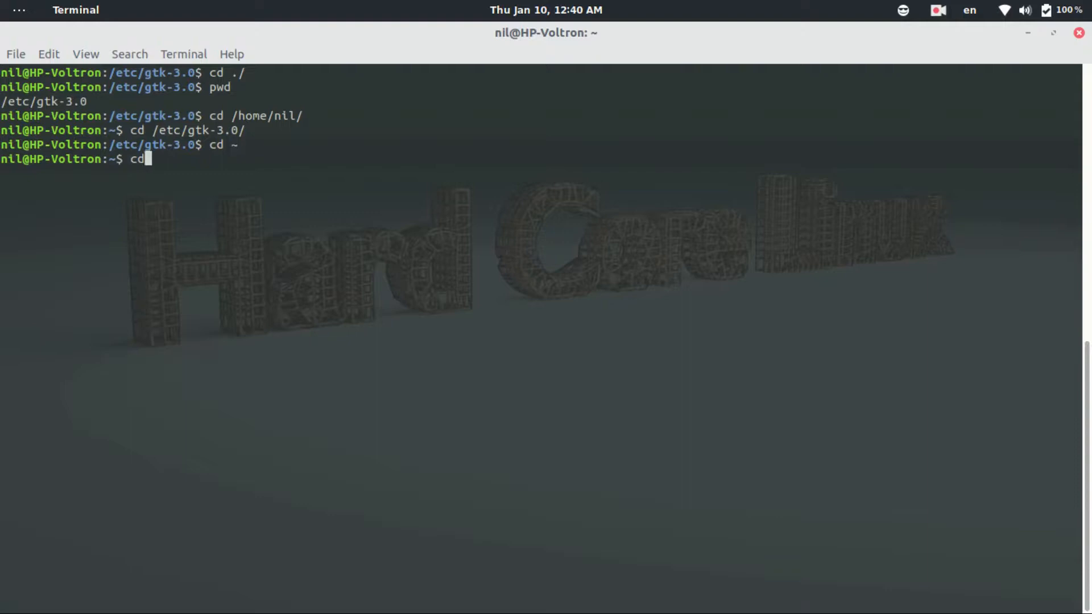
text(Downloads/)
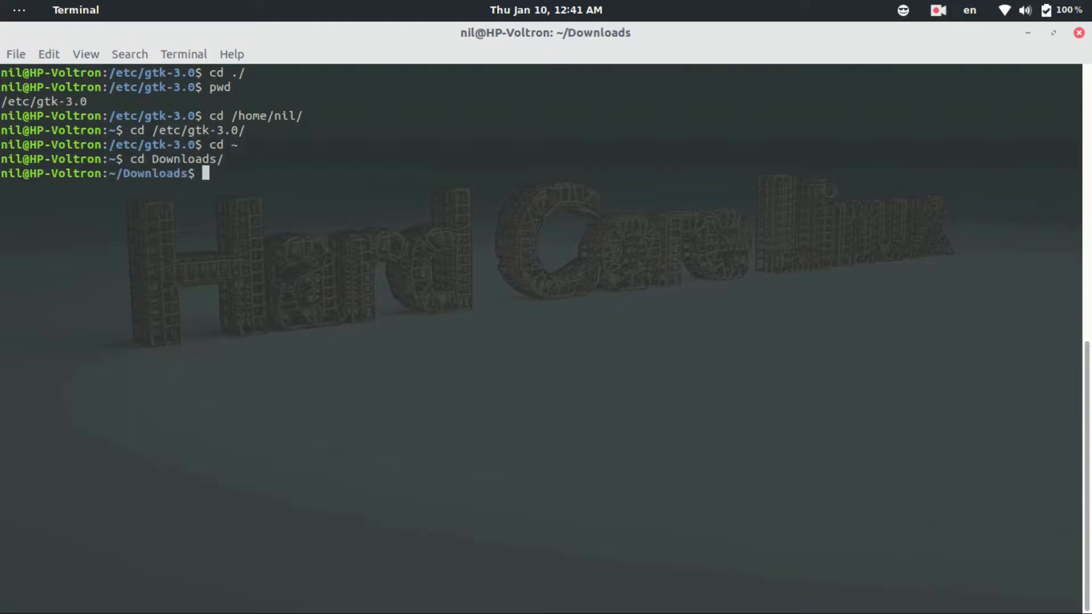
text(cd .)
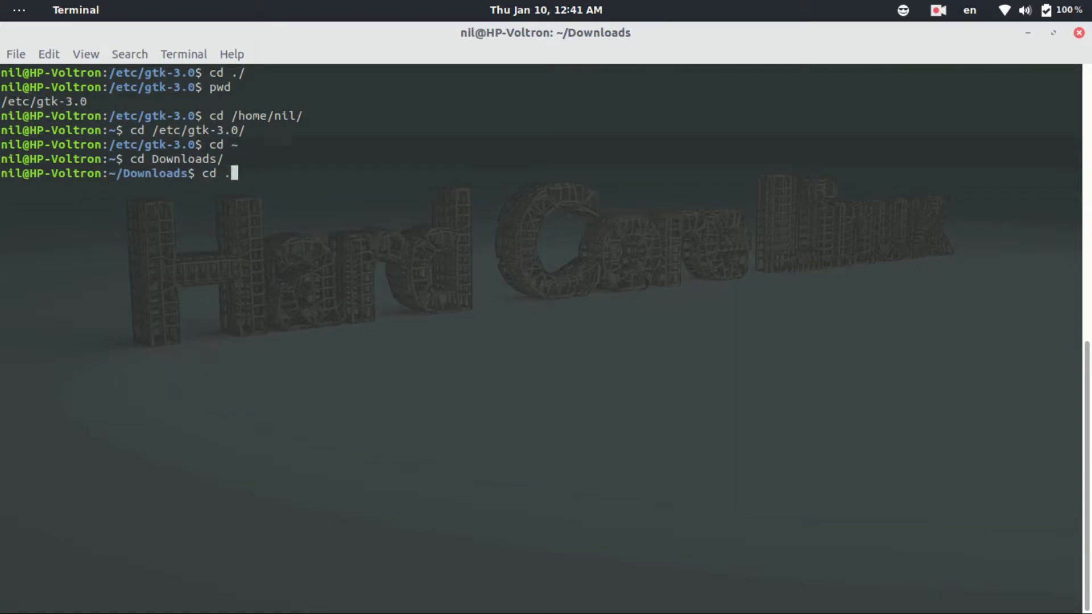
text(./)
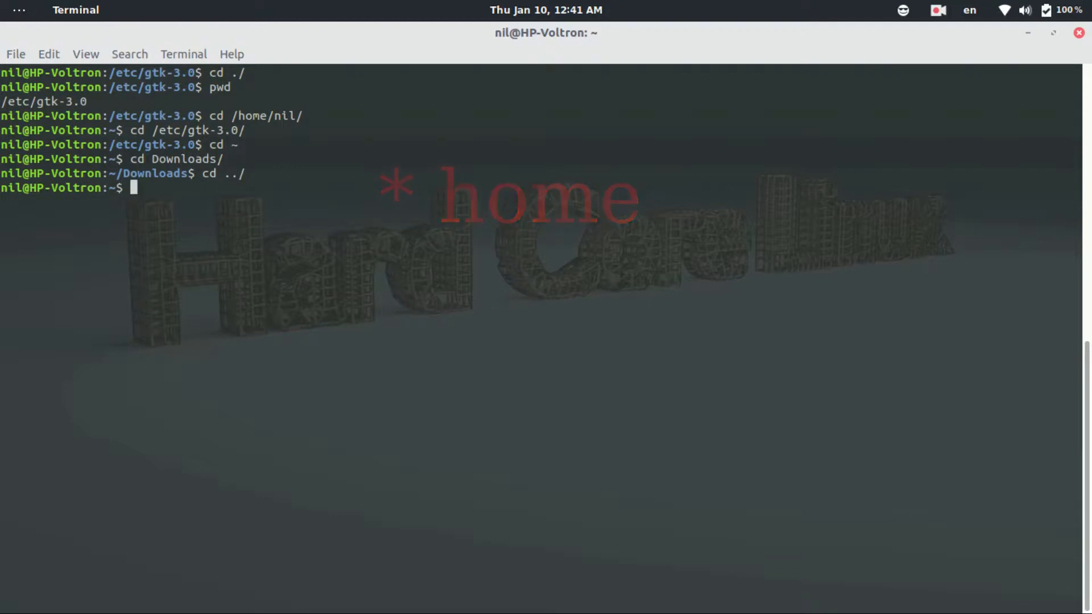
text(cd Dwo)
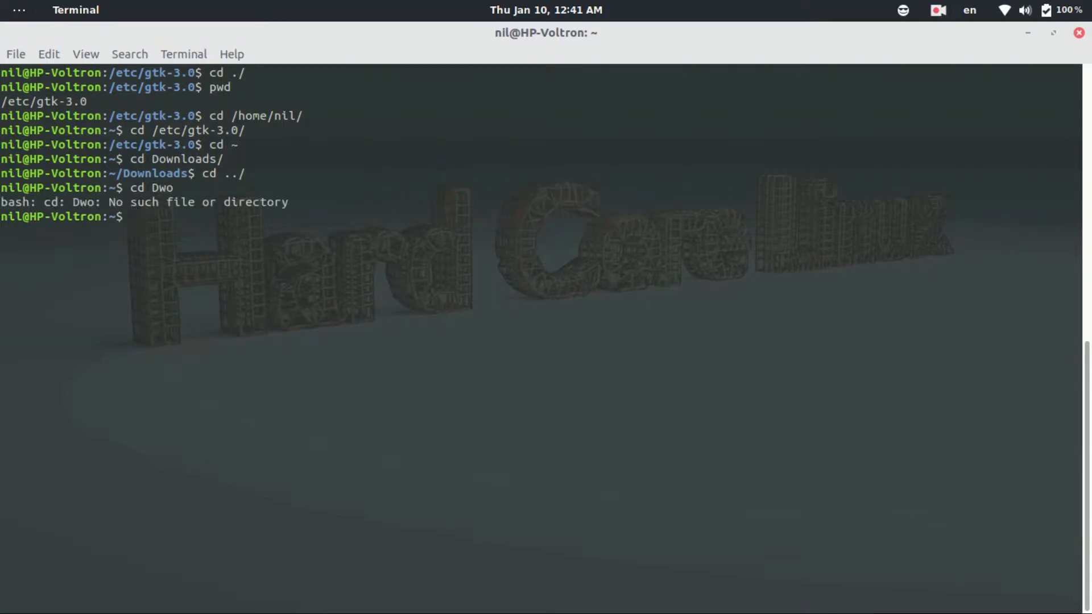
text(cd Downloads/)
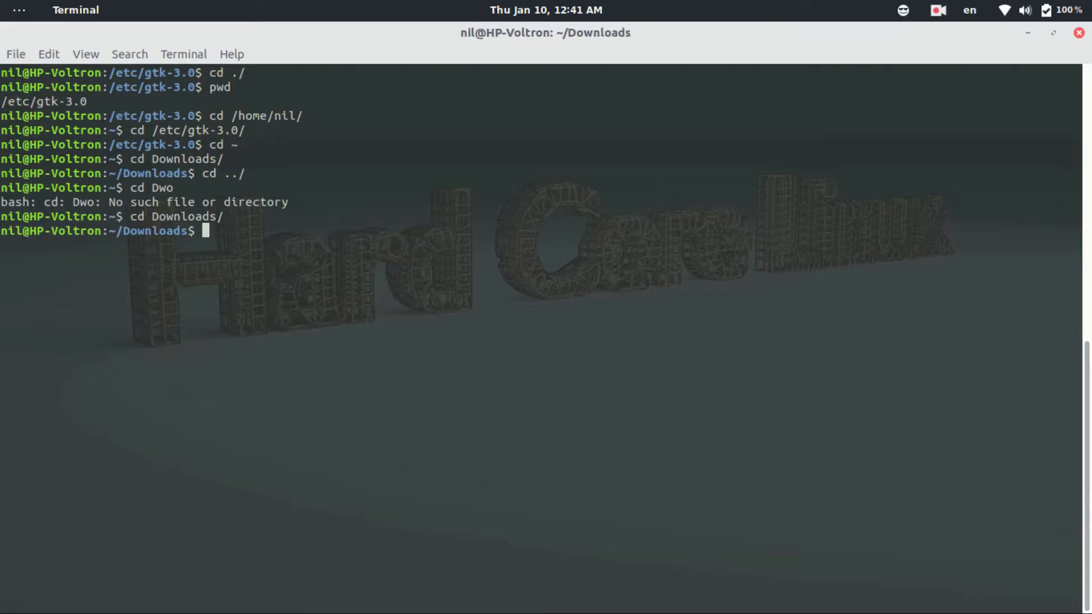
text(cd)
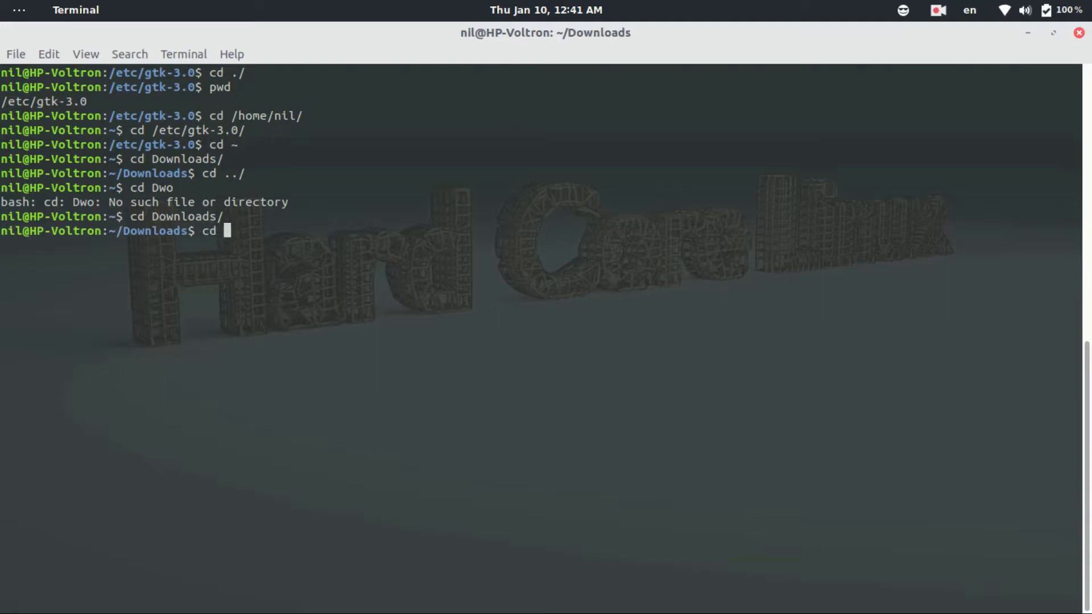
text(..)
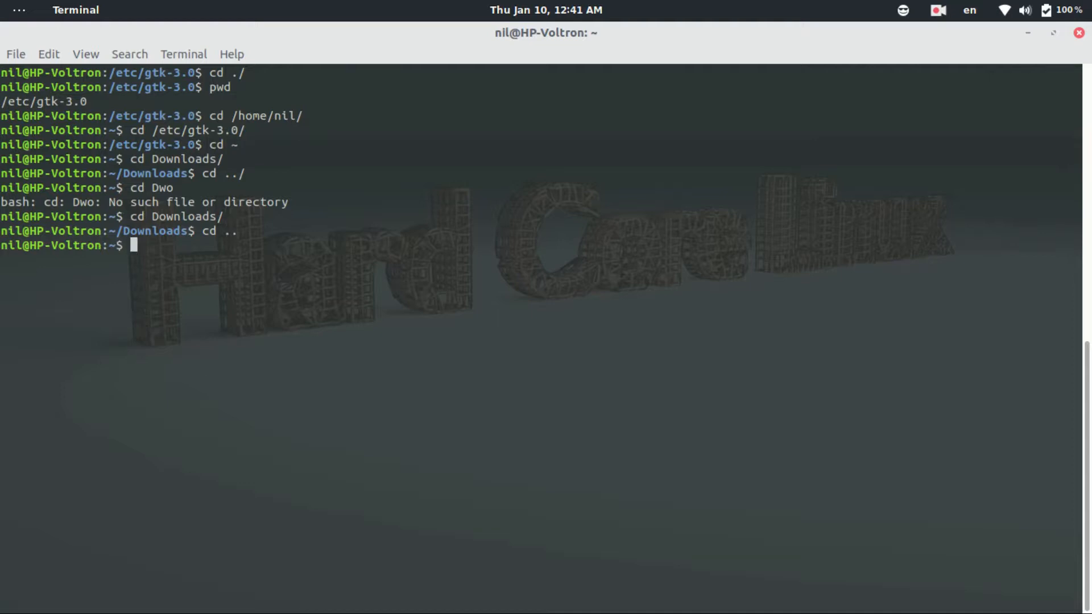
- Move to /usr/share and list its contents in long format
text(cd)
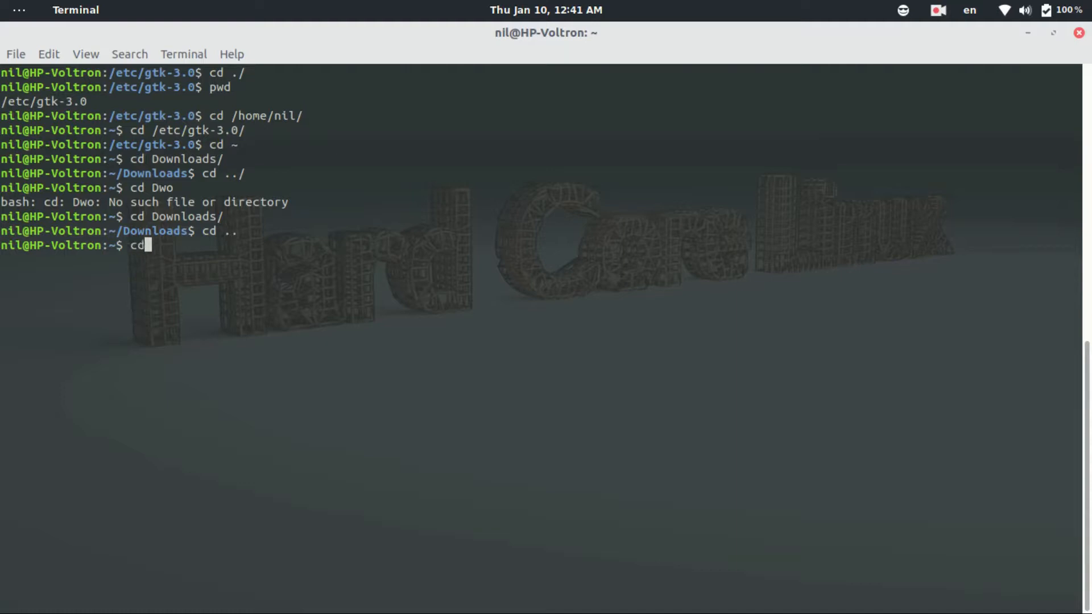
text(/usr/)
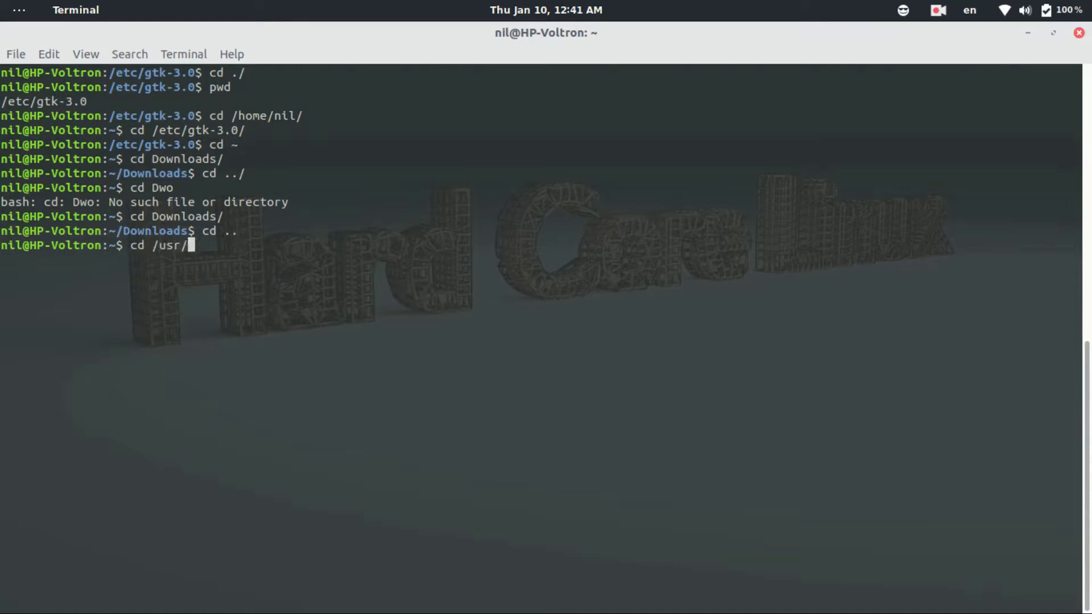
text(share/)
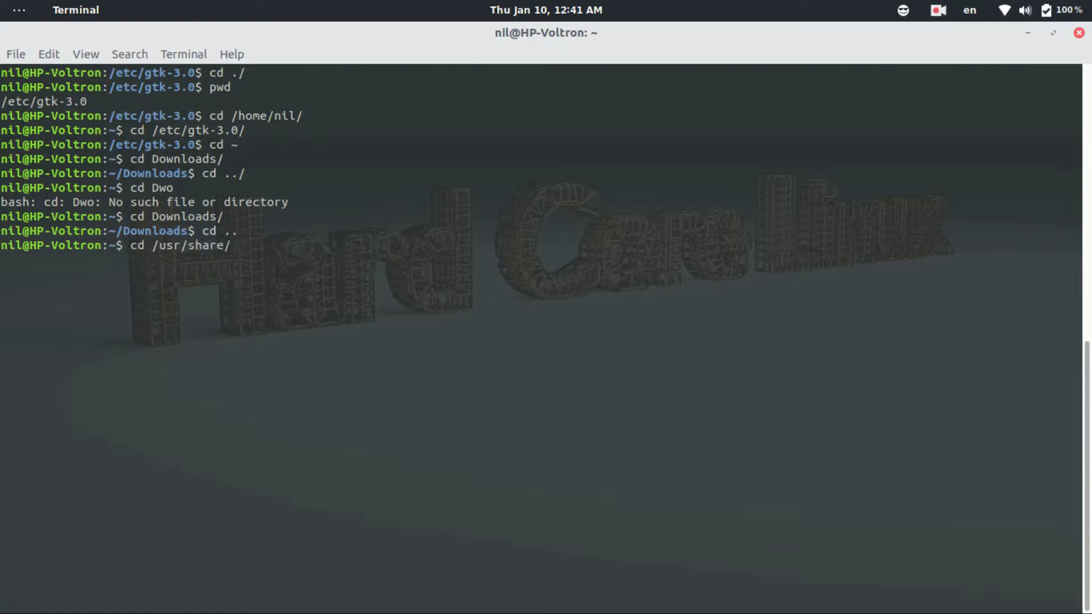
text(ls)
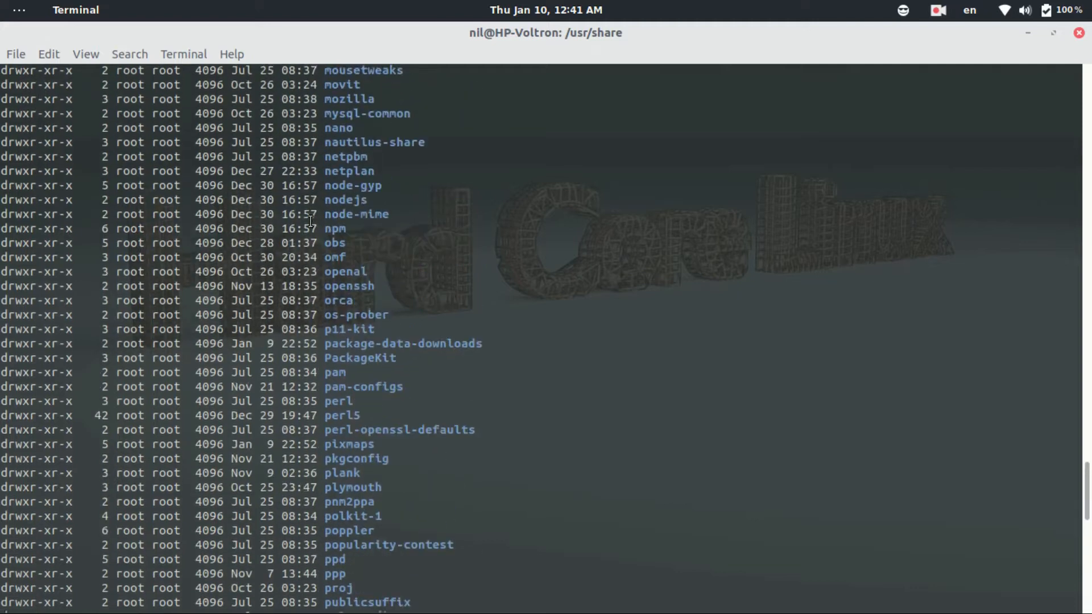
scroll(down, 3)
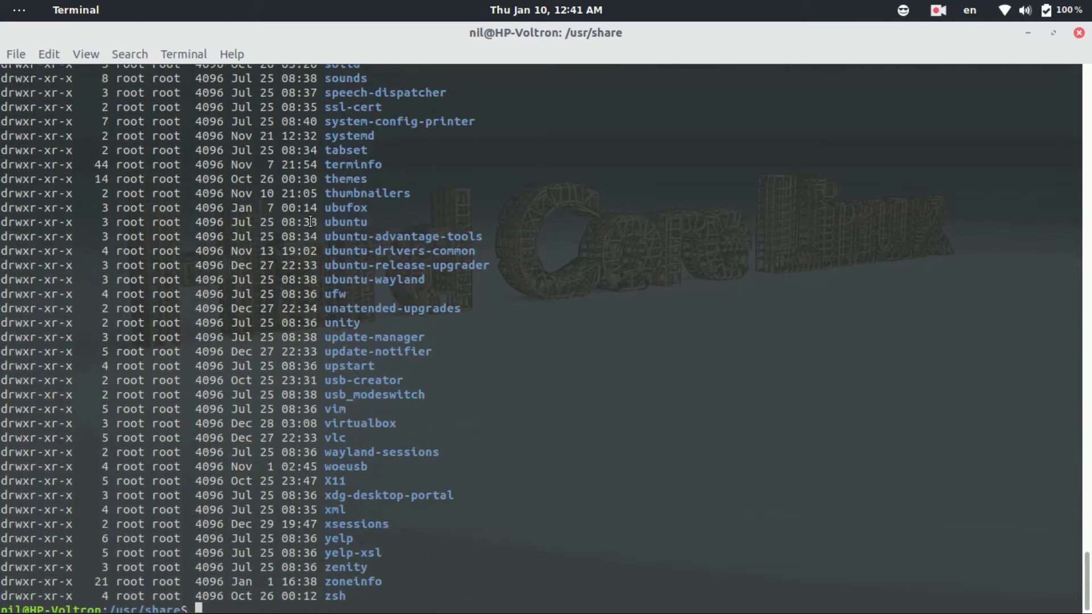
- Enter the vlc folder, print its path with pwd, and return home
text(cd v)
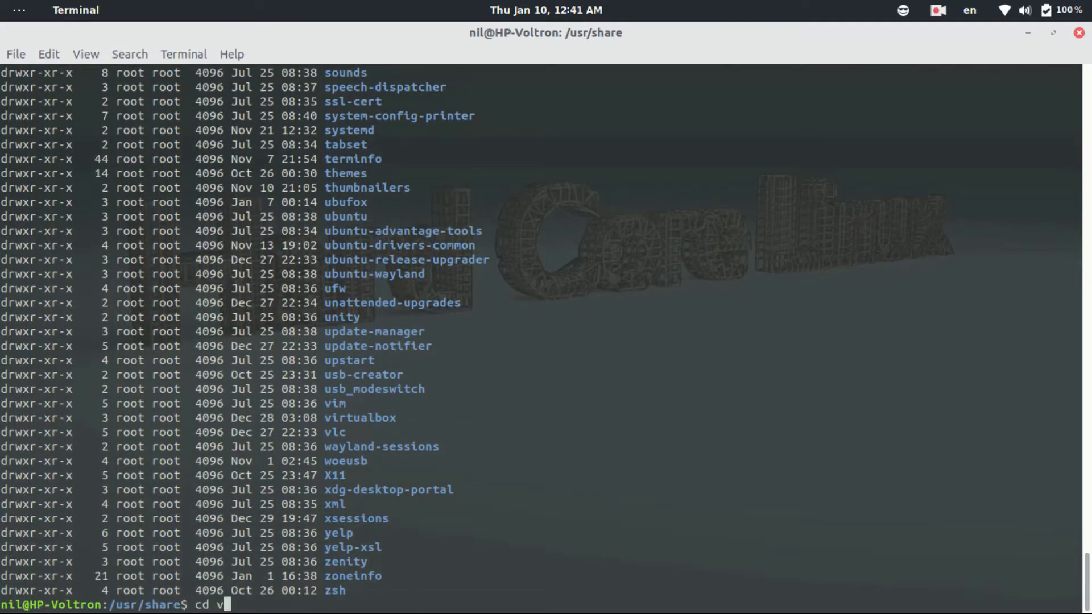
key(Tab)
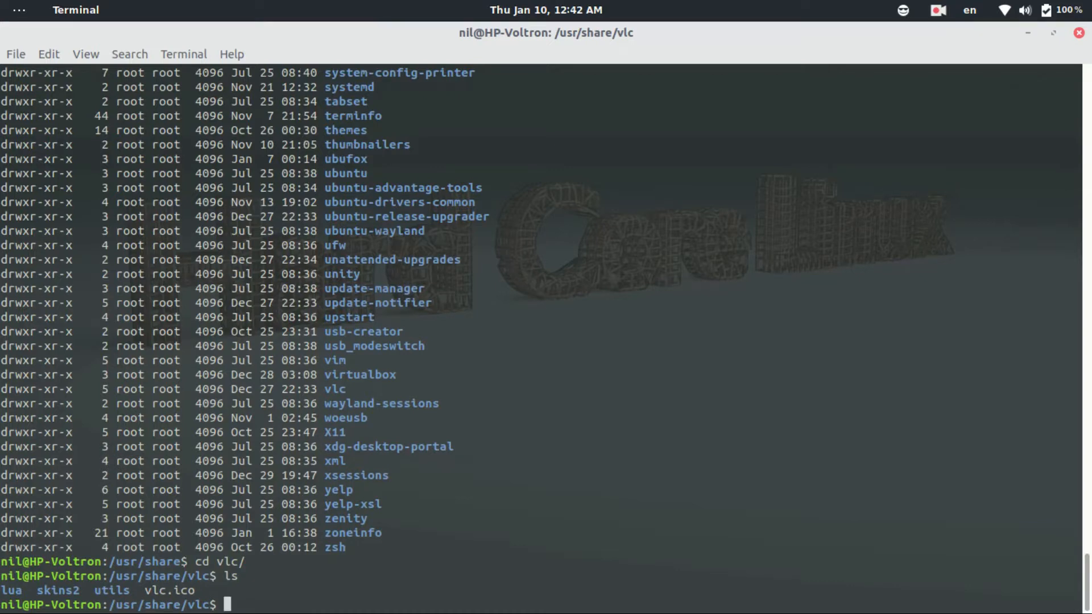
text(pwd)
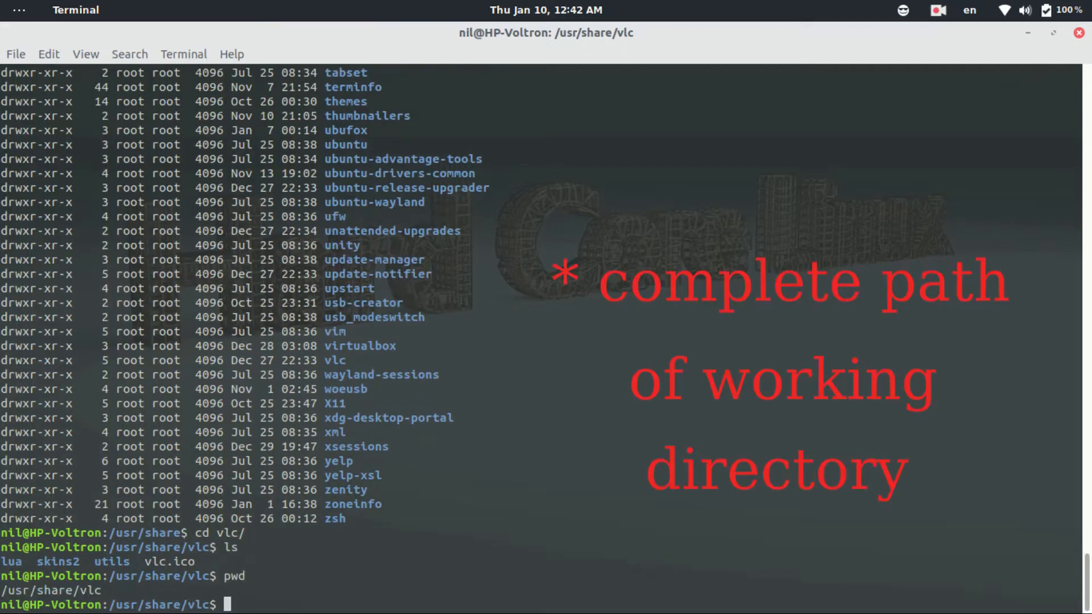
text(cd)
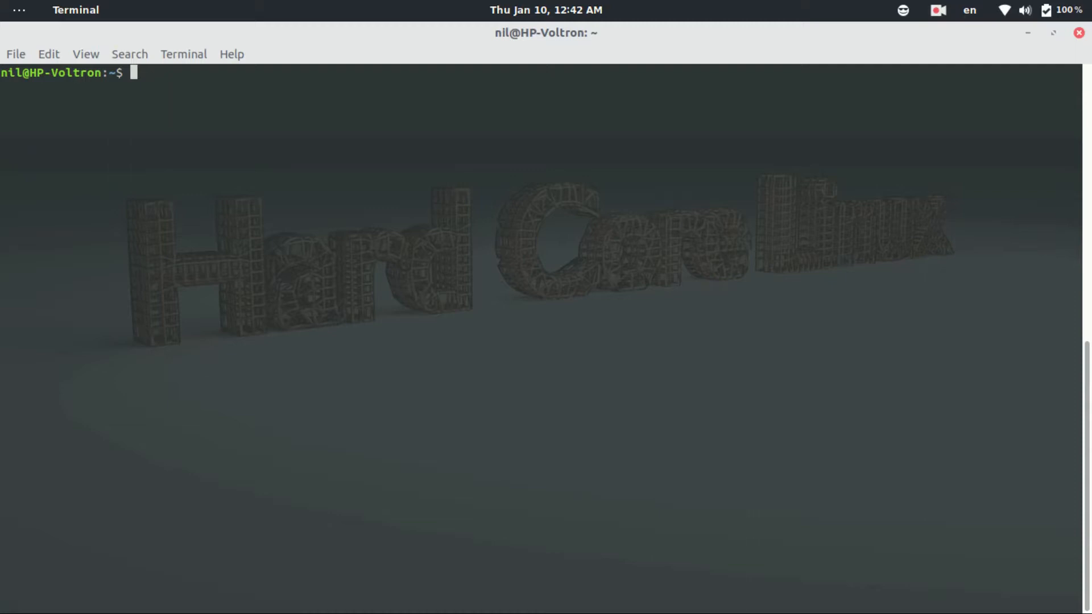
- Install screenfetch with sudo apt install, then run screenfetch to show Ubuntu 18.04 details
text(s)
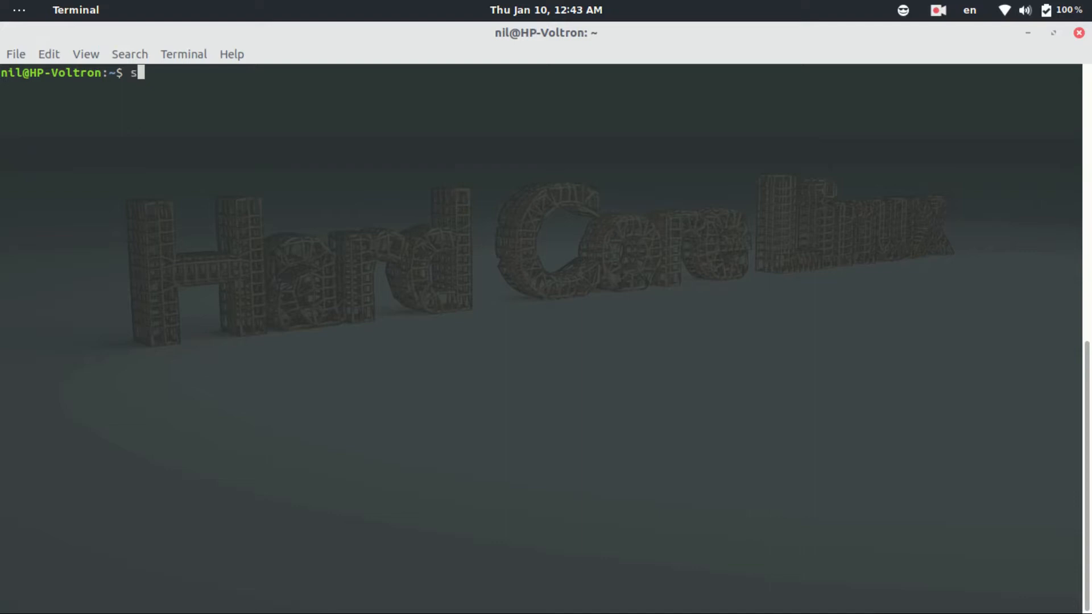
text(udo apt)
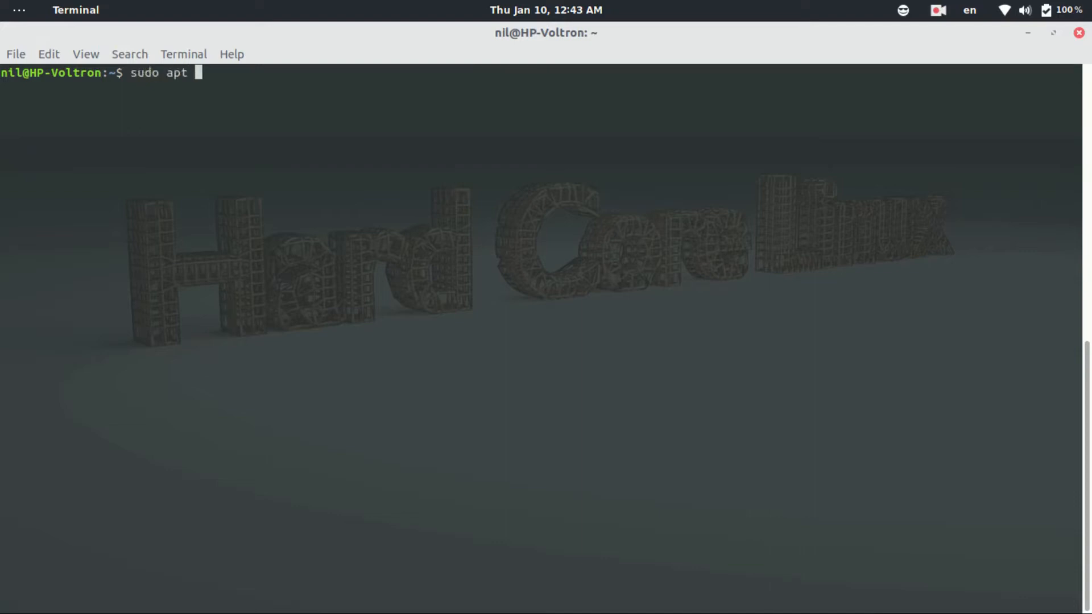
text(install)
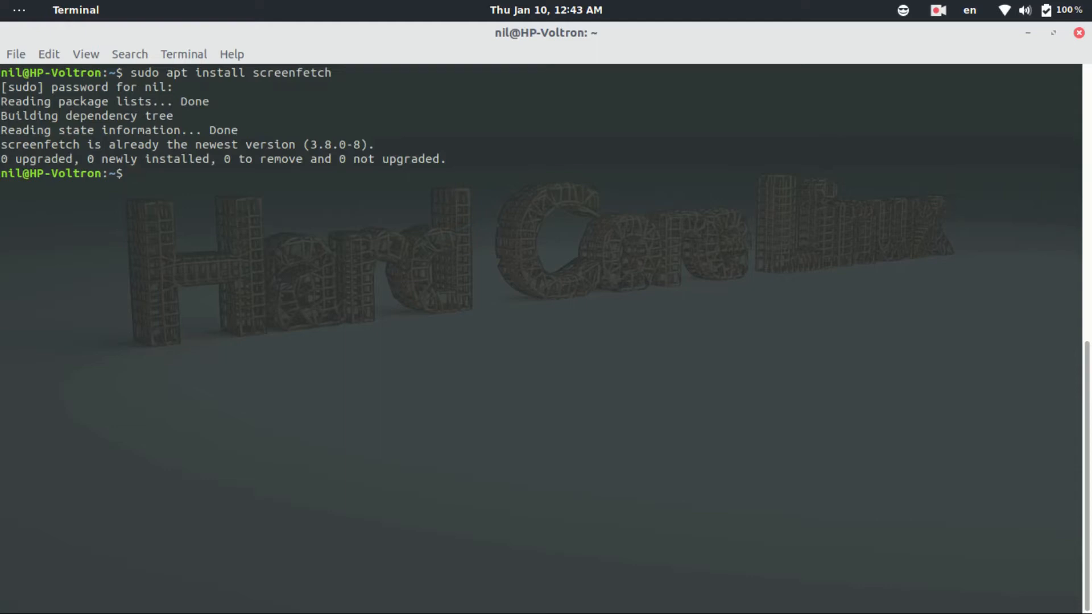
text(screenfetch)
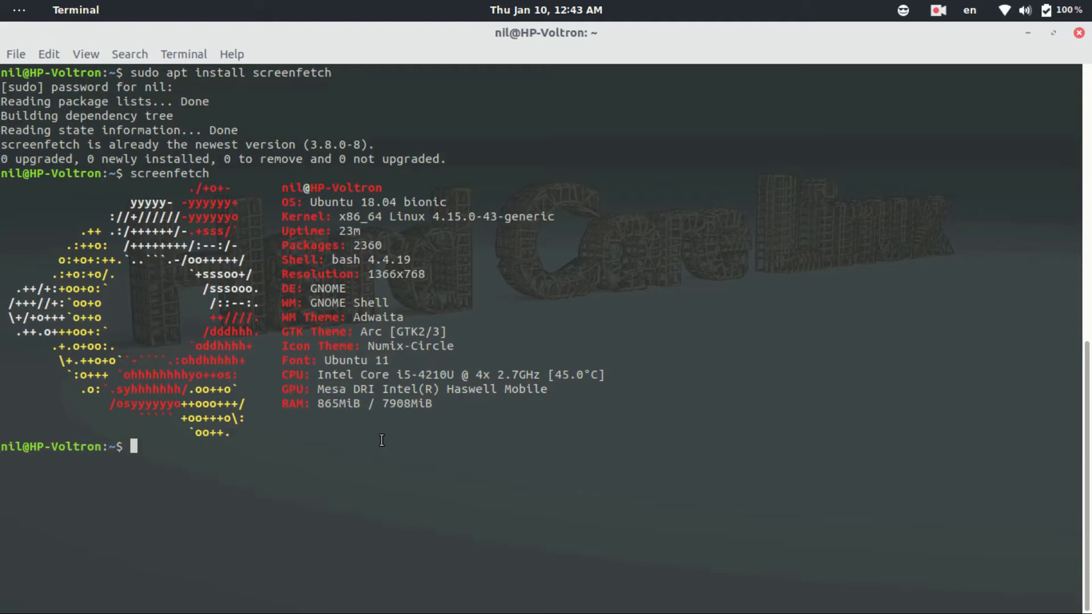
- Install htop with sudo apt, then launch htop to view CPU, memory and processes
text(sudo apt install screenfet)
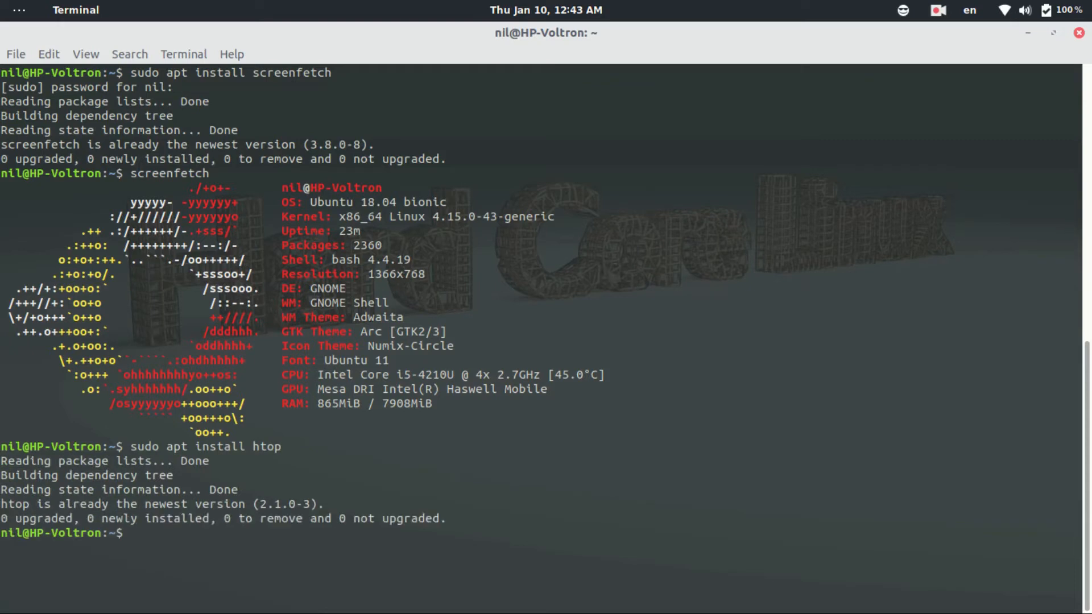
text(h)
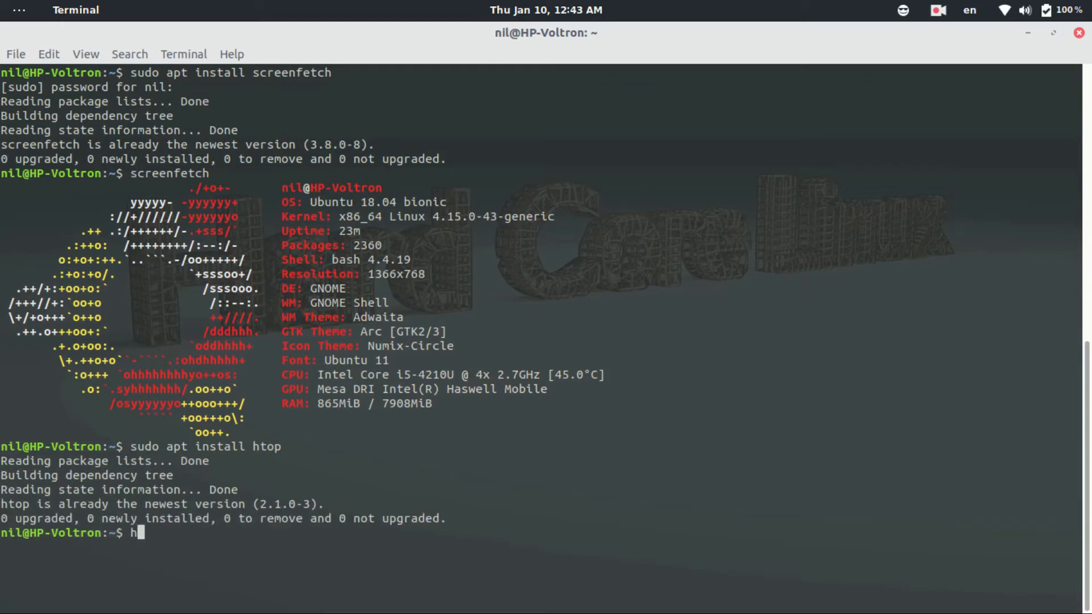
key(Return)
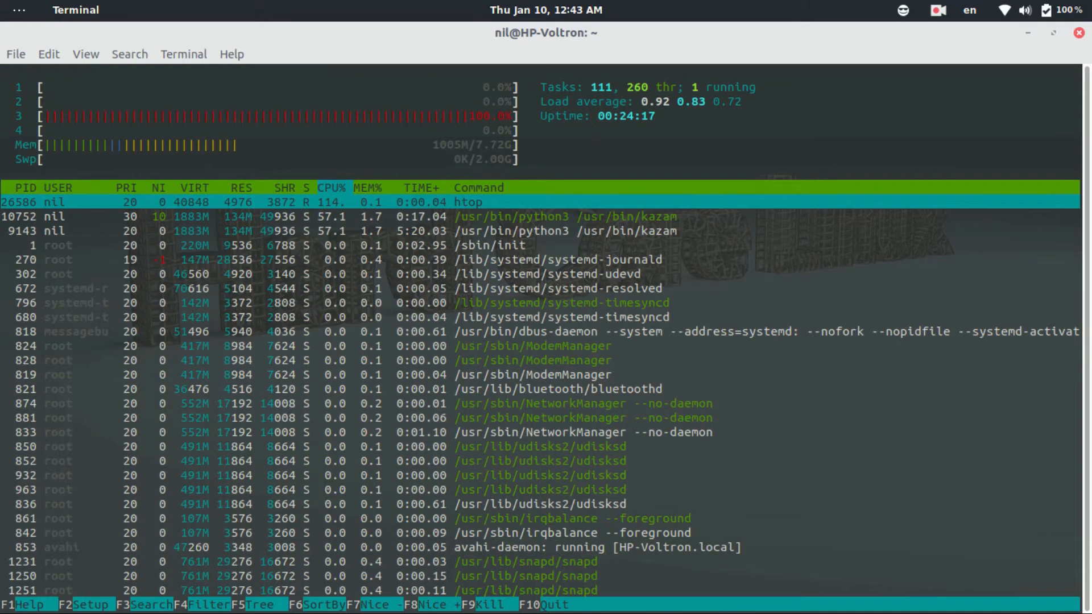